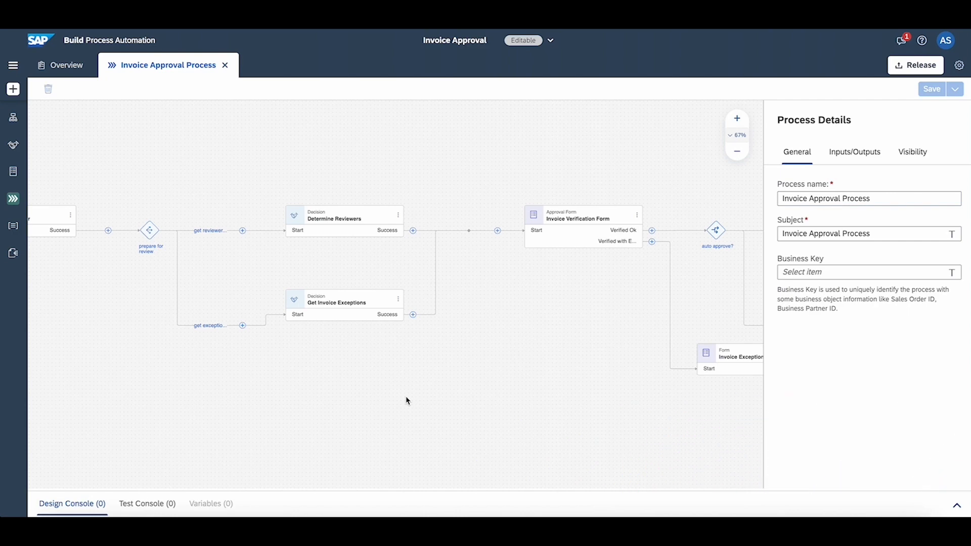
pyautogui.moveTo(108, 230)
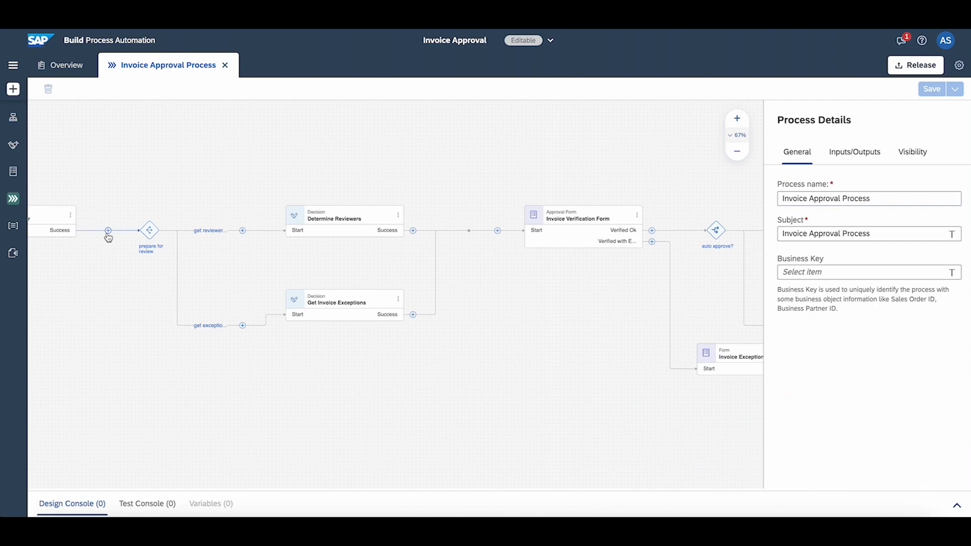
# Create a process named Validate Invoice Process with its identifier and description.
pyautogui.click(109, 231)
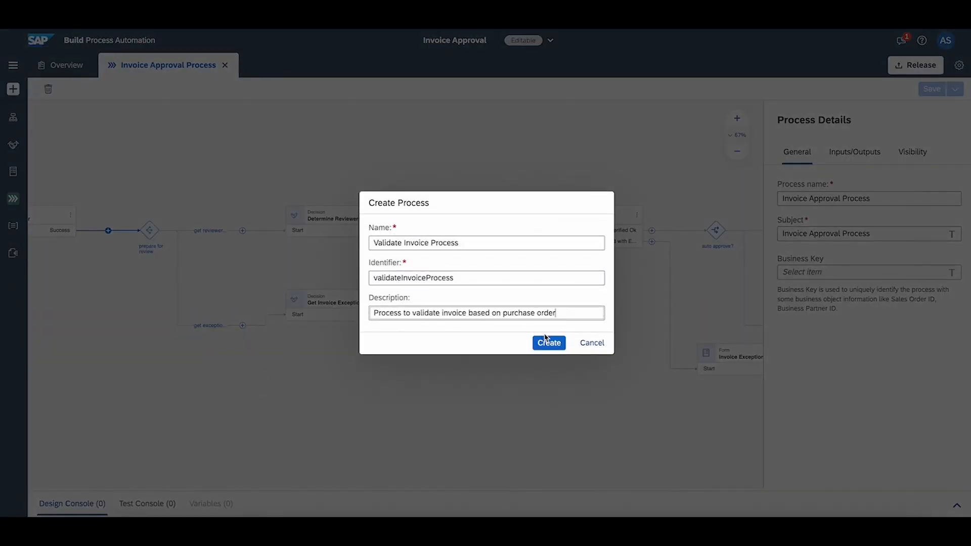
pyautogui.click(547, 343)
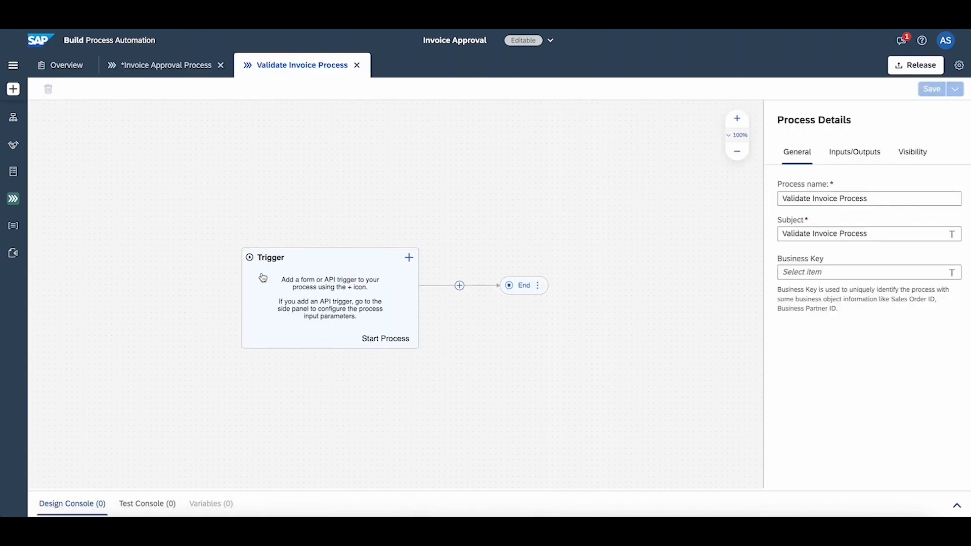
pyautogui.moveTo(300, 300)
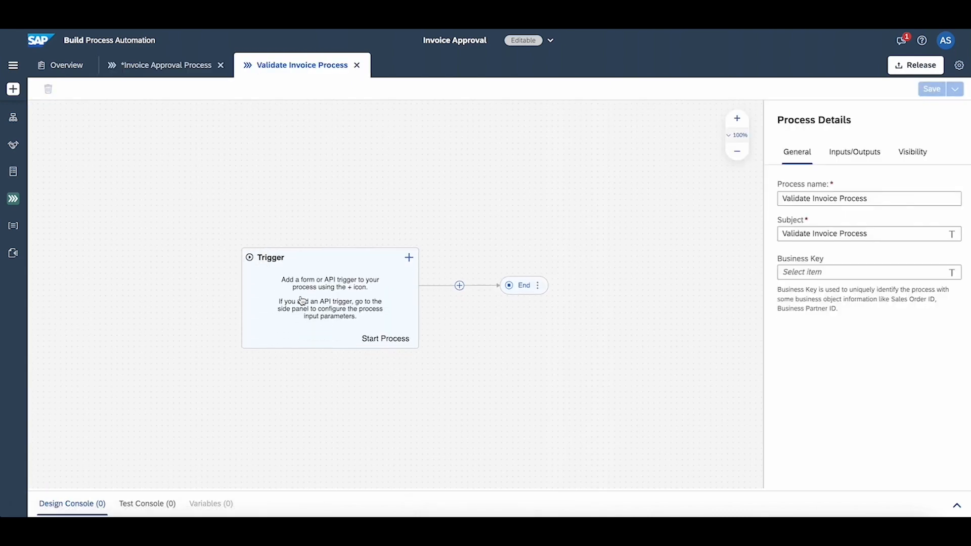
# Define invoice and purchaseOrder as the process inputs.
pyautogui.click(853, 152)
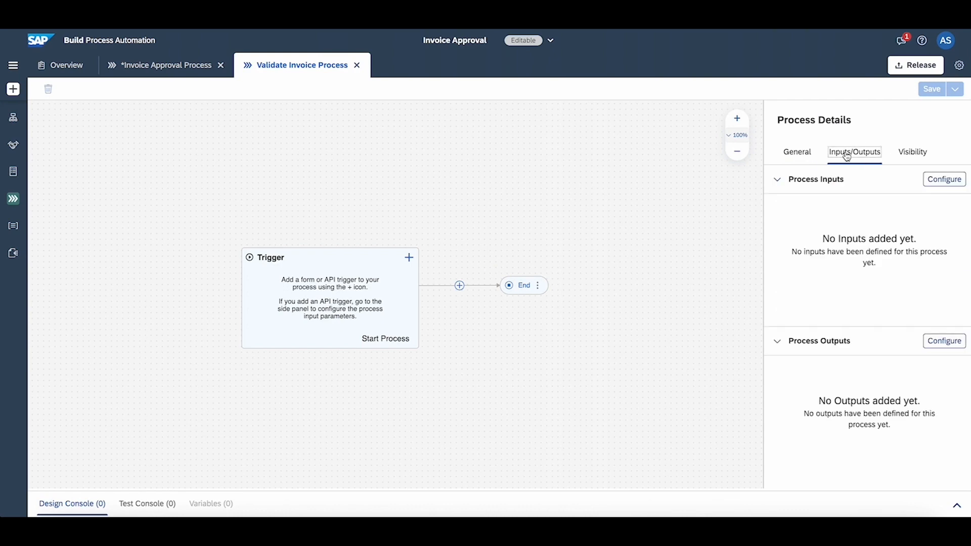
pyautogui.click(944, 179)
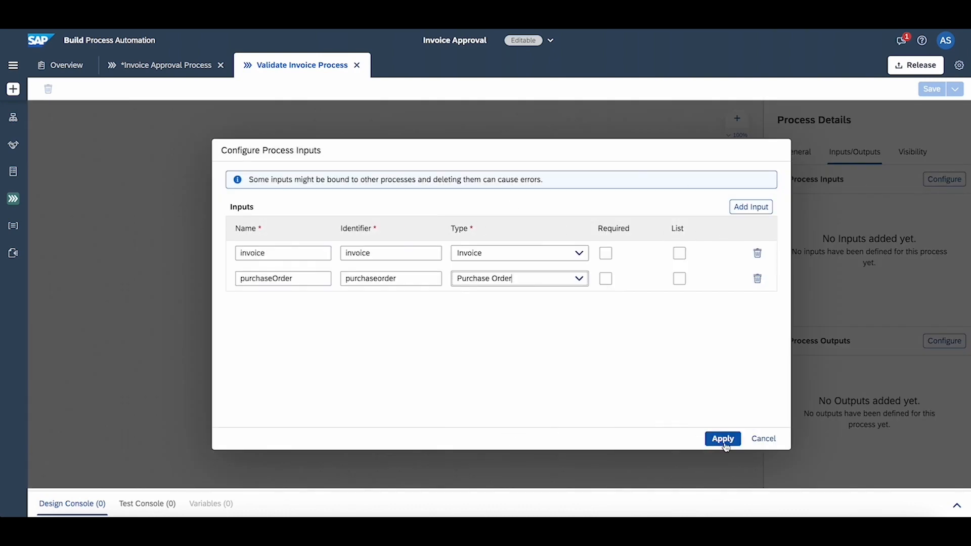
pyautogui.click(722, 438)
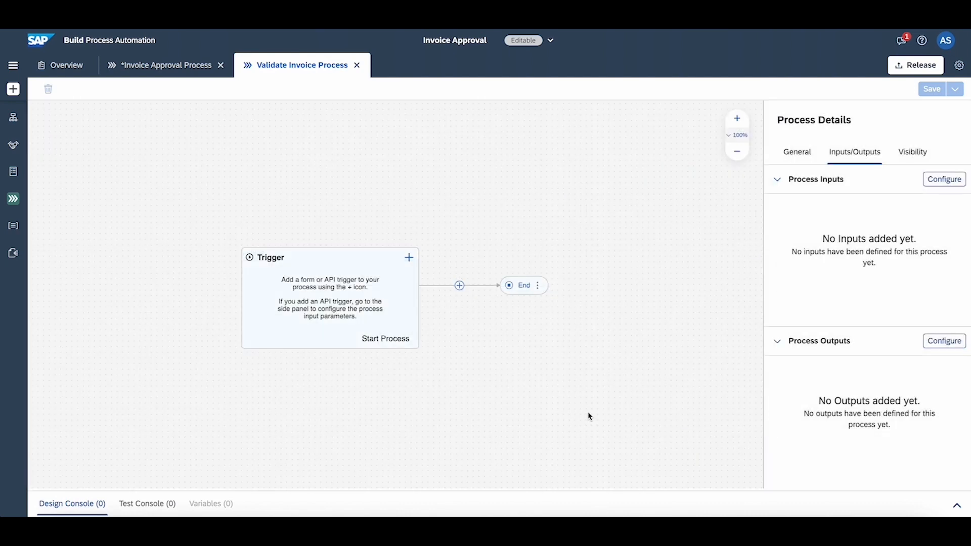
# Add a required validationStatus output and a validationComment output.
pyautogui.click(944, 179)
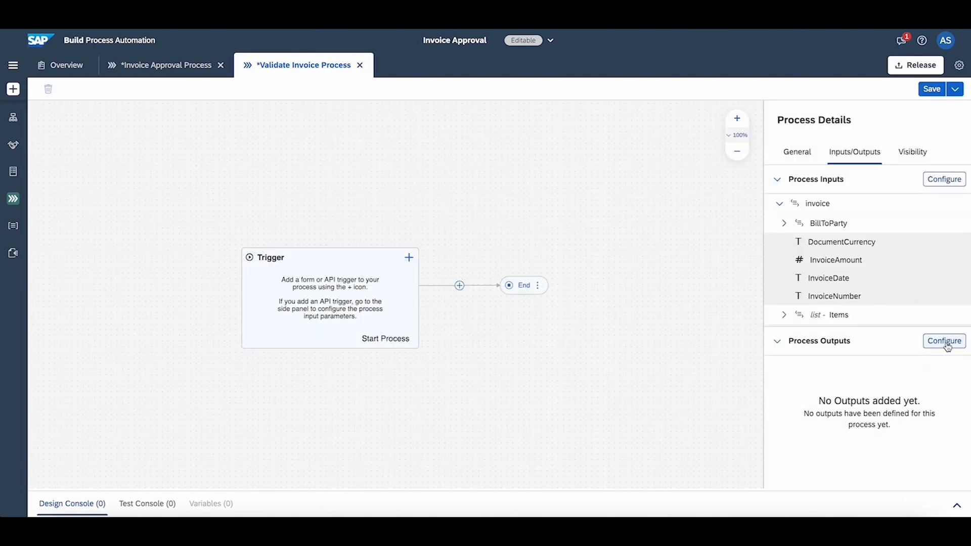
pyautogui.click(944, 341)
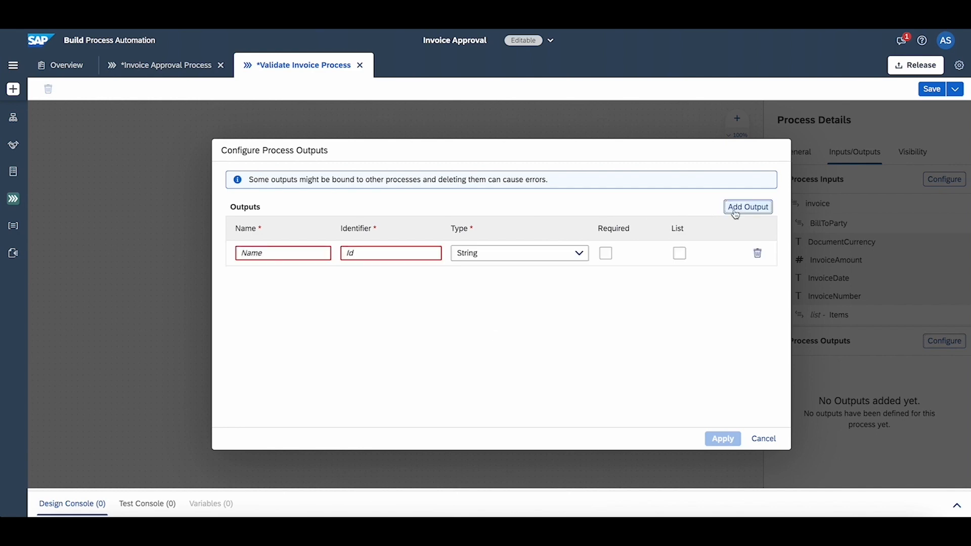
pyautogui.write('validationStatus')
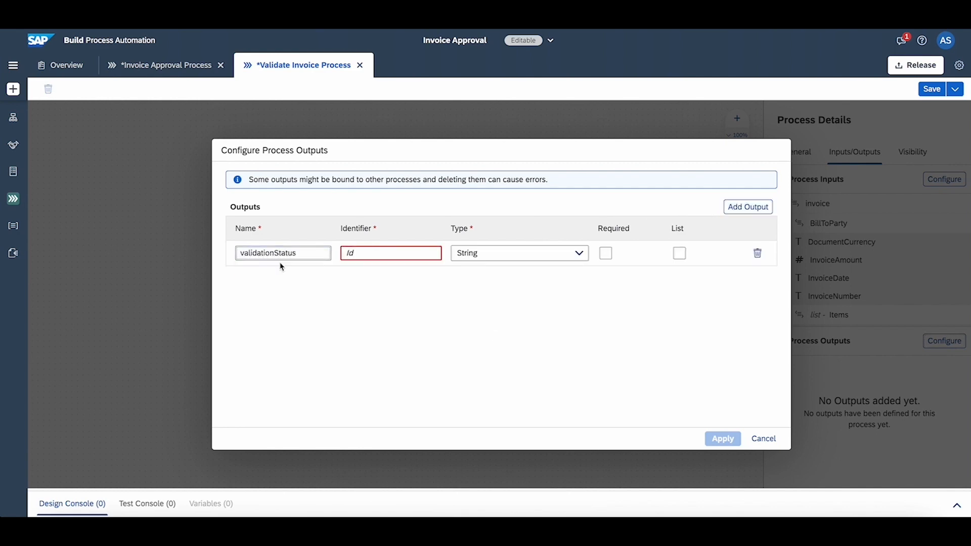
pyautogui.click(605, 253)
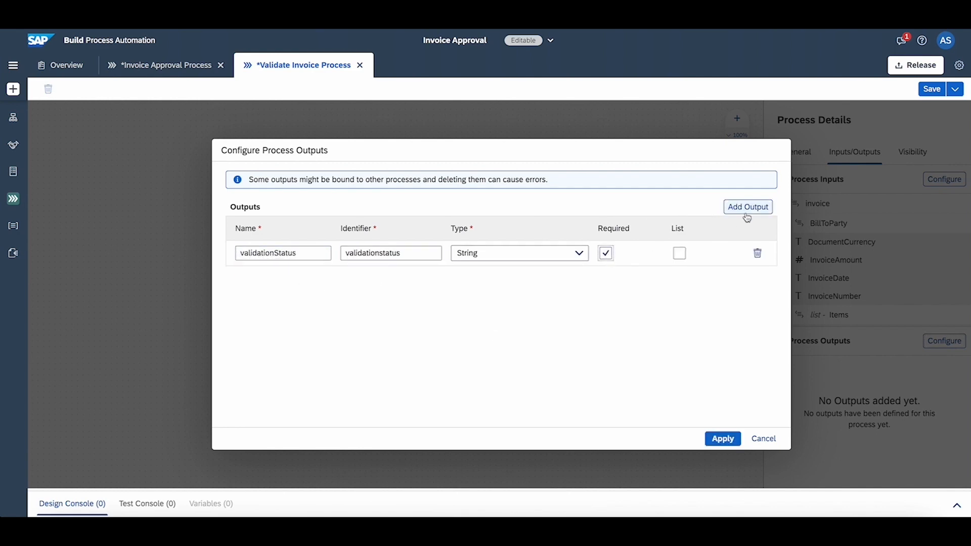
pyautogui.write('validationComment')
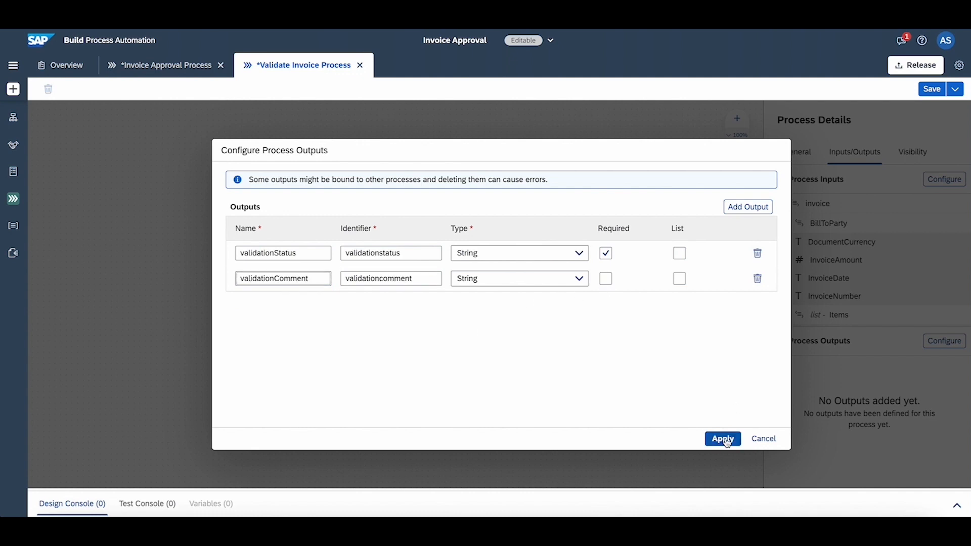
pyautogui.click(723, 439)
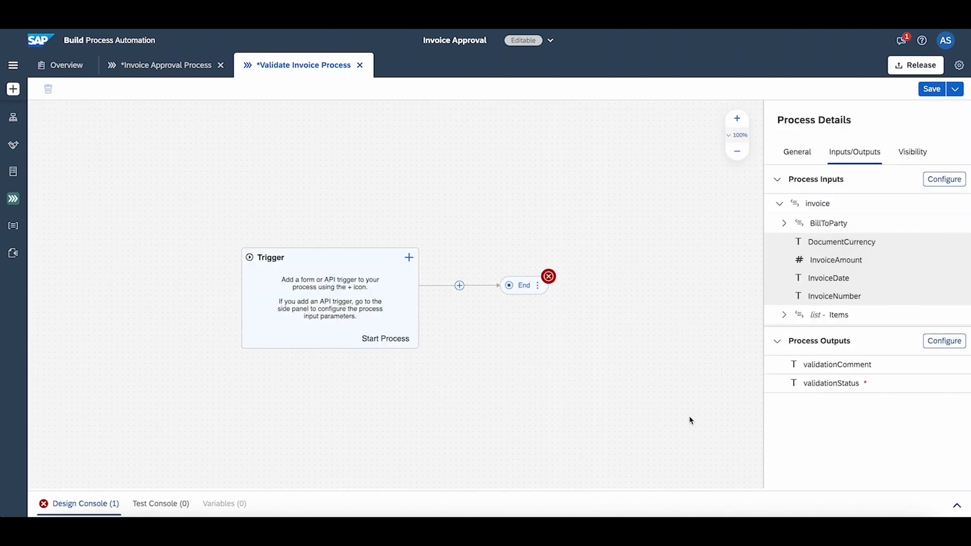
# Add API trigger validateInvoiceAPITrigger described as starting the invoice validation.
pyautogui.click(409, 257)
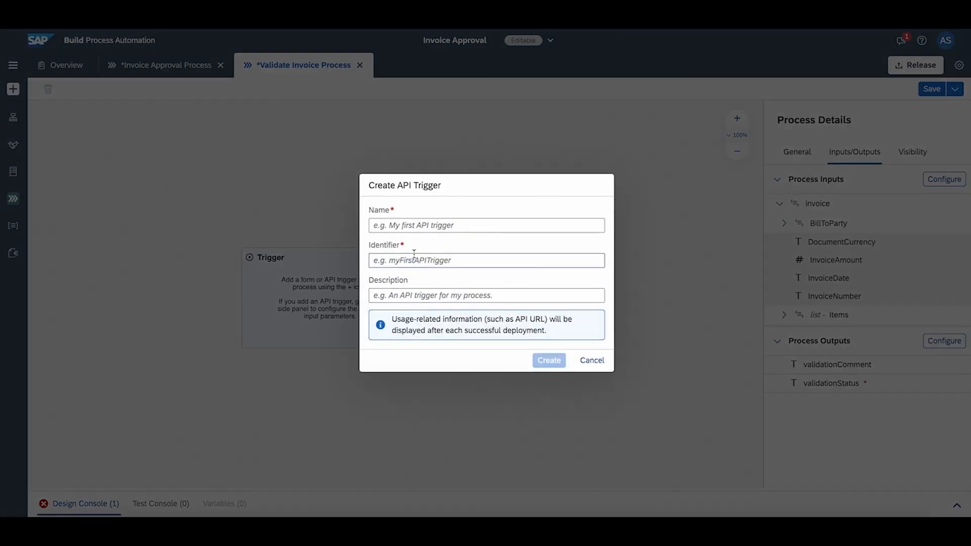
pyautogui.write('validateInvoiceAPITrigger')
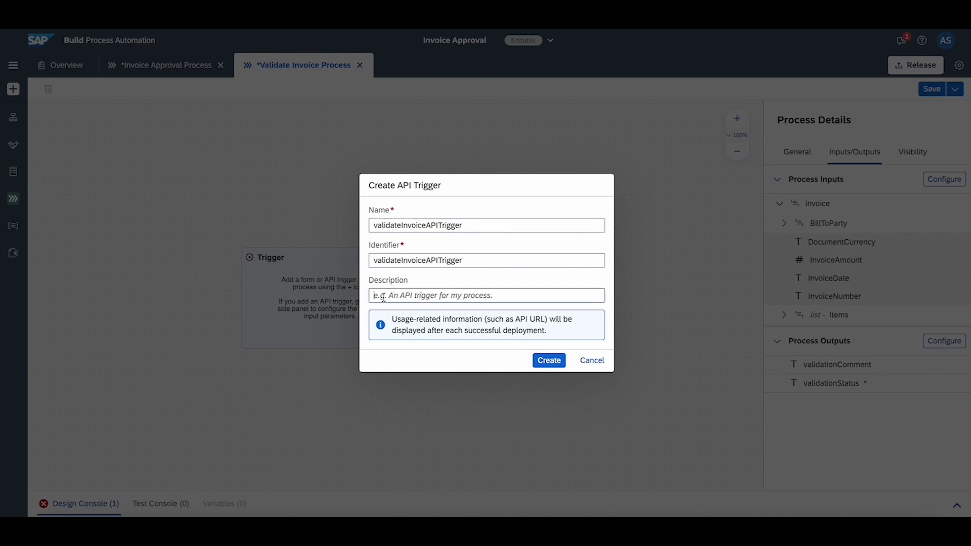
pyautogui.write('API trigger to')
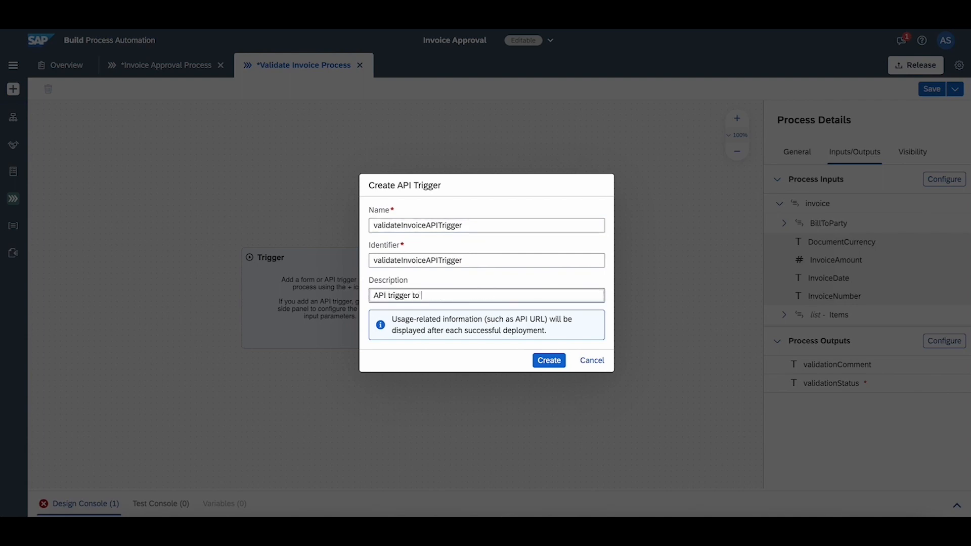
pyautogui.write('start the invoice v')
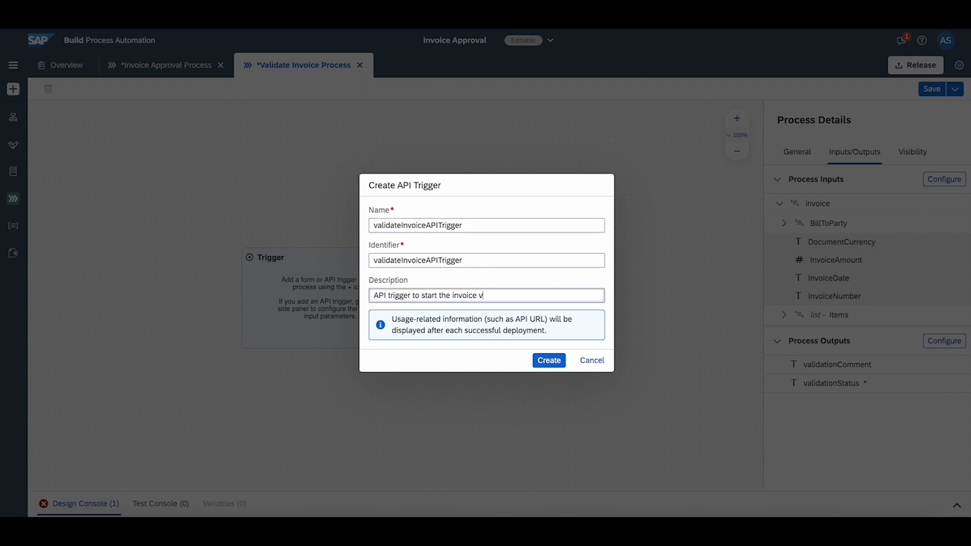
pyautogui.click(549, 361)
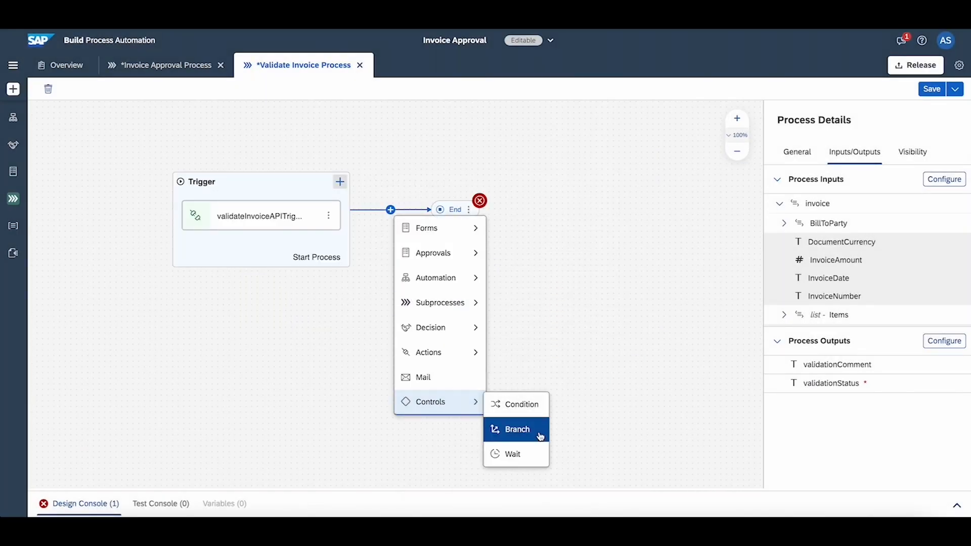
# Add a branch with the Determine Reviewers decision and set the validationComment output value.
pyautogui.click(517, 429)
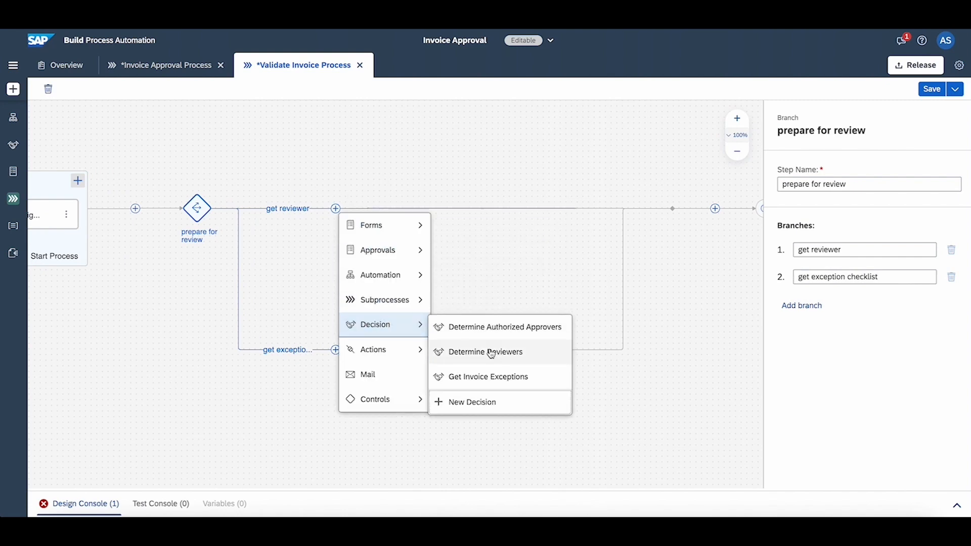
pyautogui.click(486, 352)
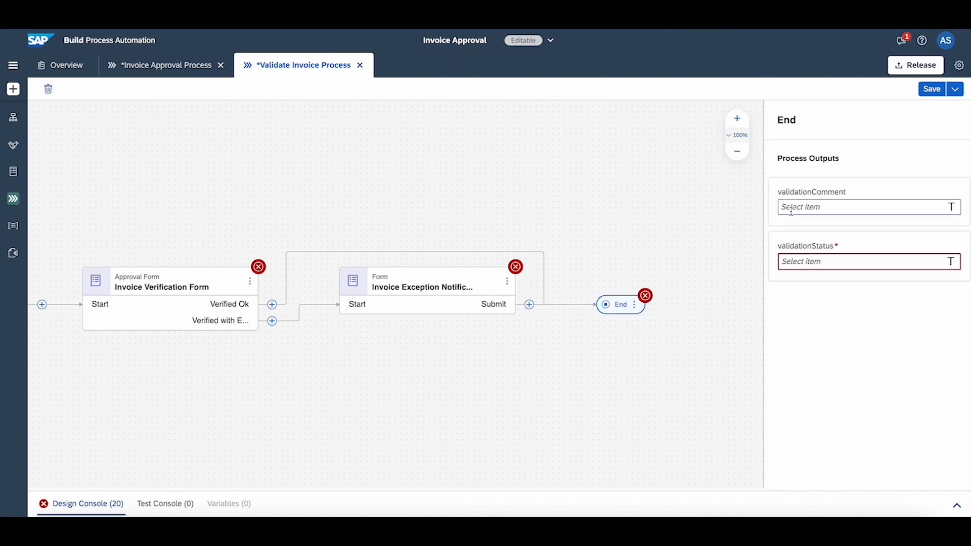
pyautogui.click(866, 207)
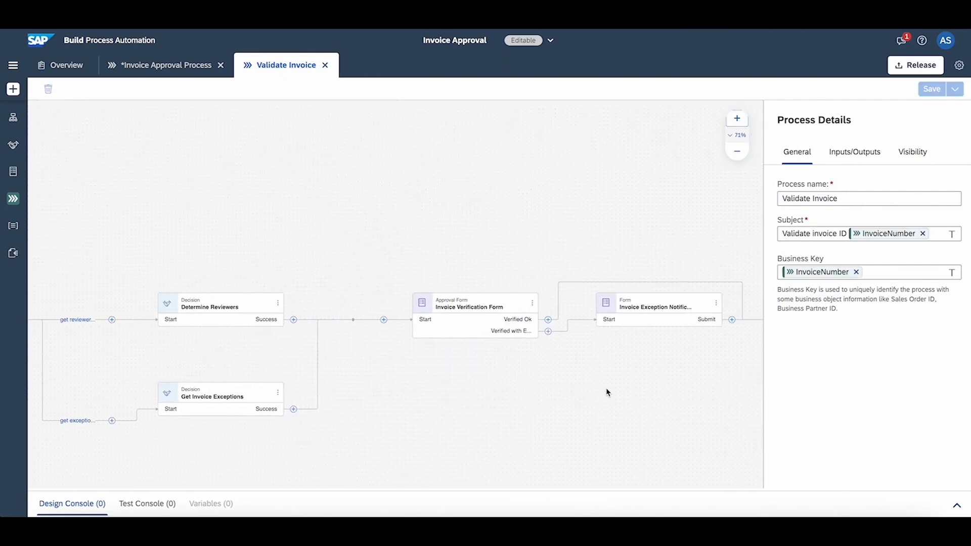
pyautogui.click(632, 279)
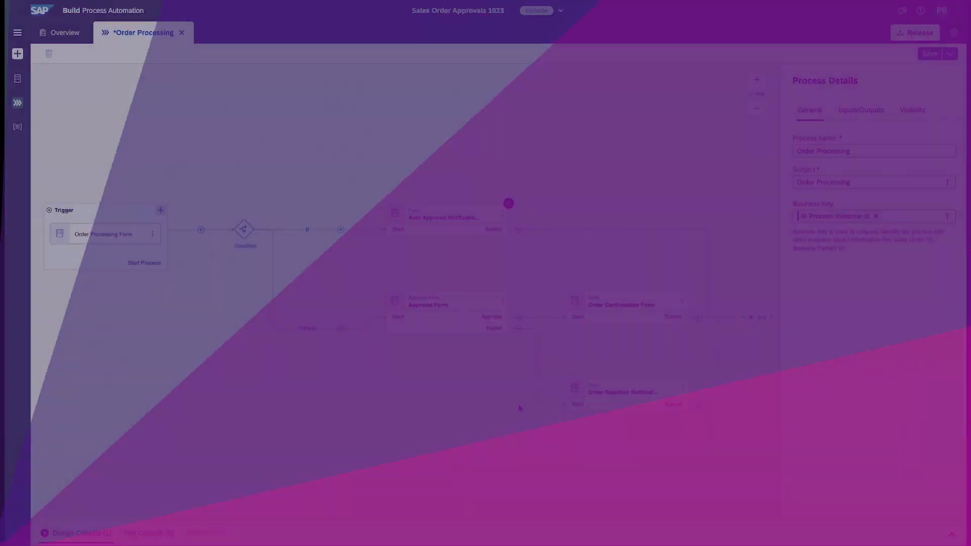
# Address Auto Approval Notification to Process Started By and check the Approval Form step.
pyautogui.click(444, 218)
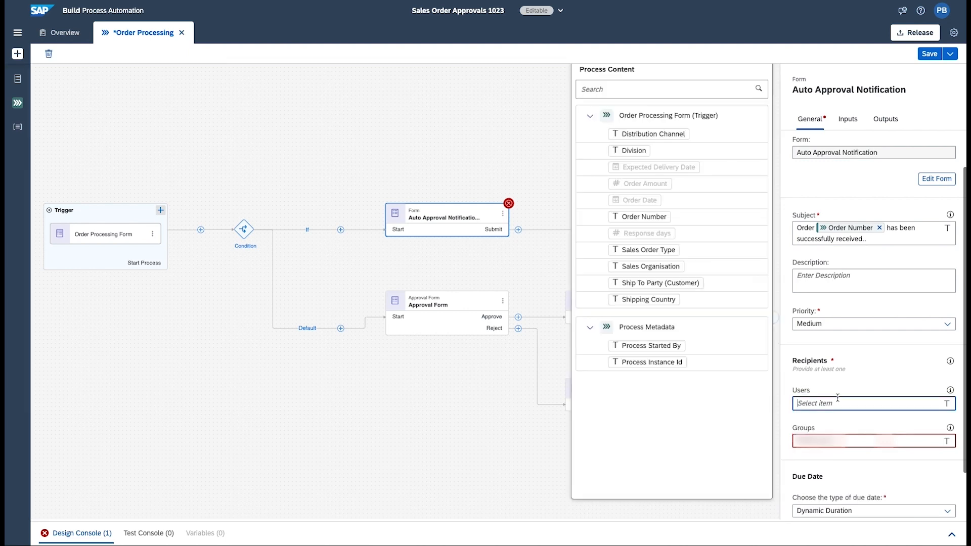
pyautogui.moveTo(819, 389)
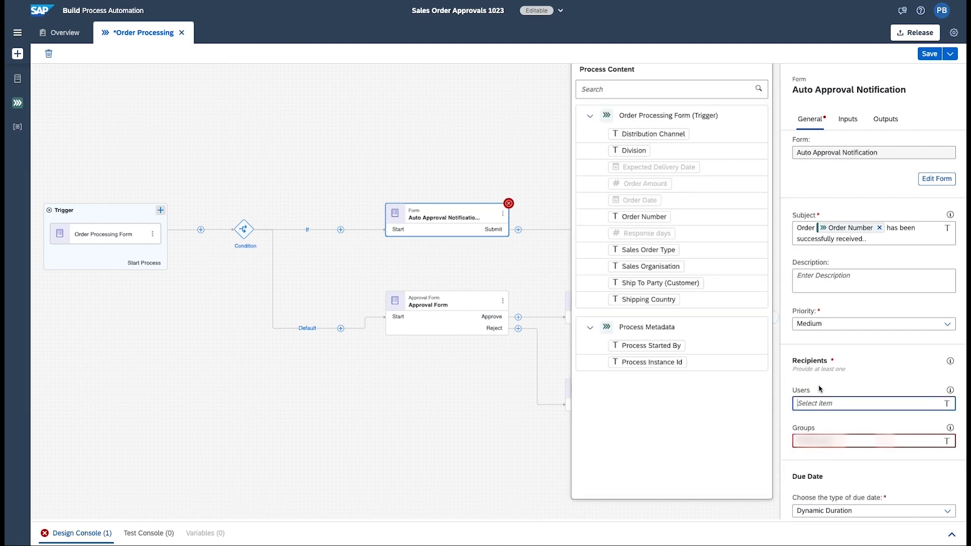
pyautogui.click(646, 345)
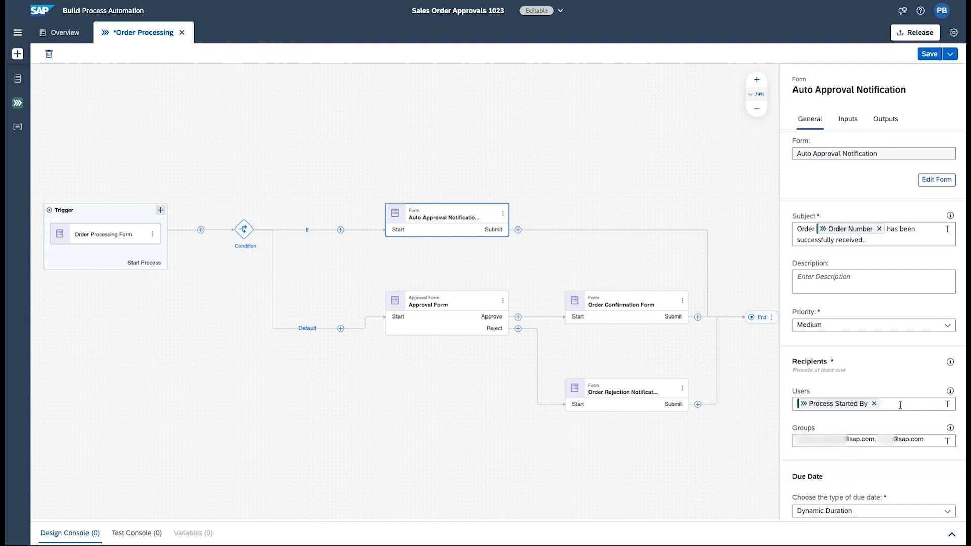
pyautogui.click(447, 313)
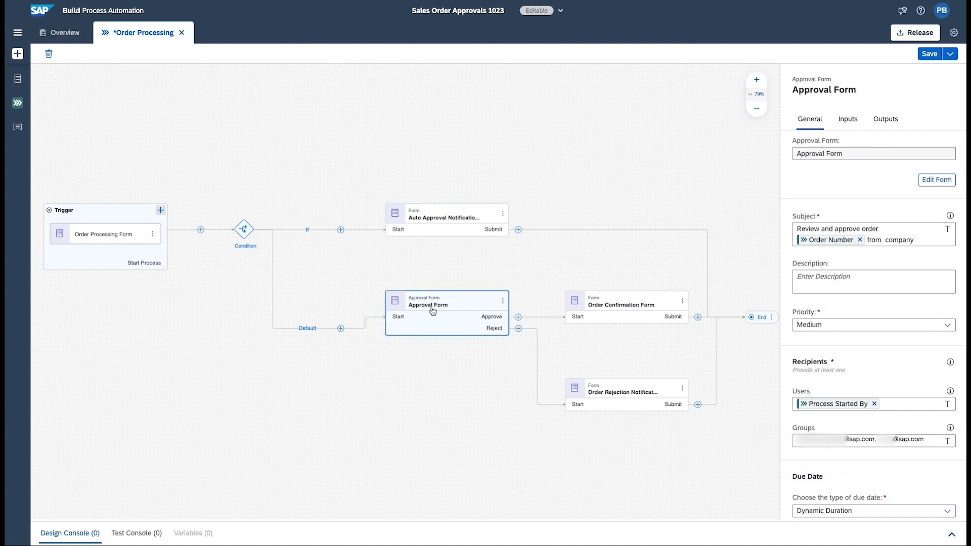
# Review the Order Confirmation Form step and begin releasing Sales Order Approvals.
pyautogui.click(626, 307)
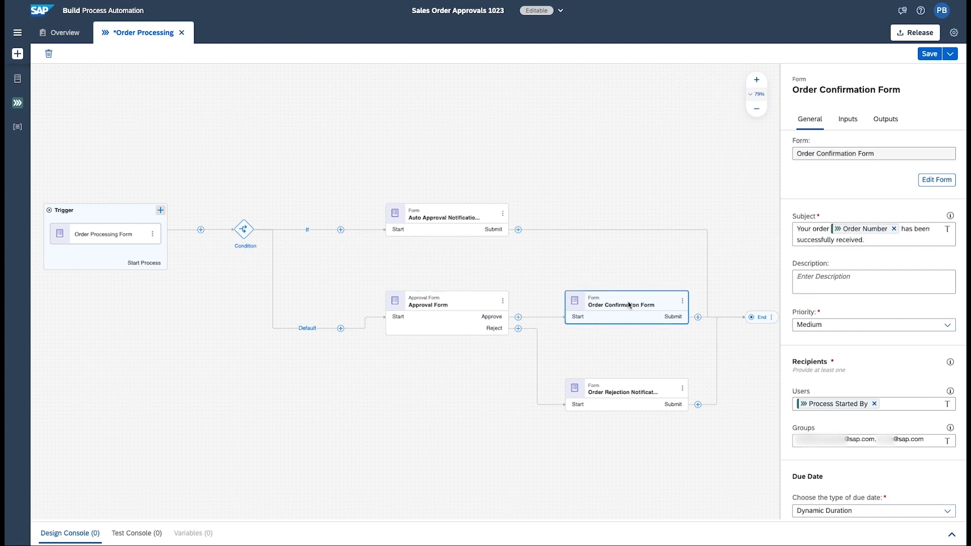
pyautogui.click(626, 395)
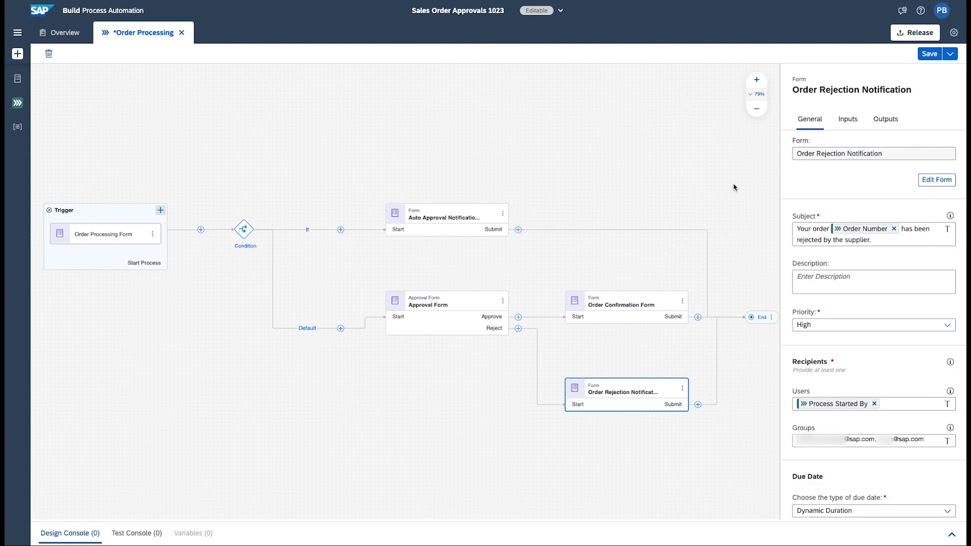
pyautogui.click(916, 33)
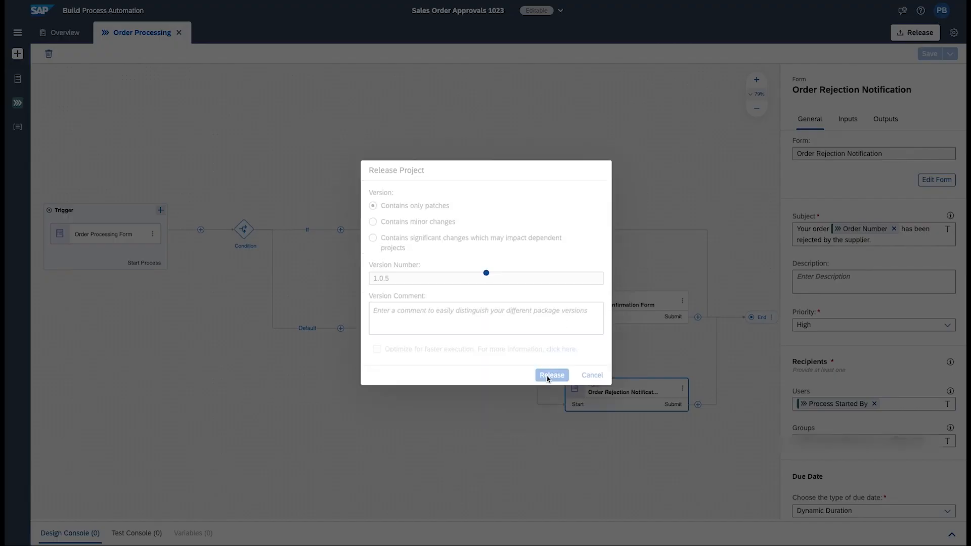
# Release and deploy version 1.0.5, then open the Sales Order Approval Request Form.
pyautogui.click(551, 375)
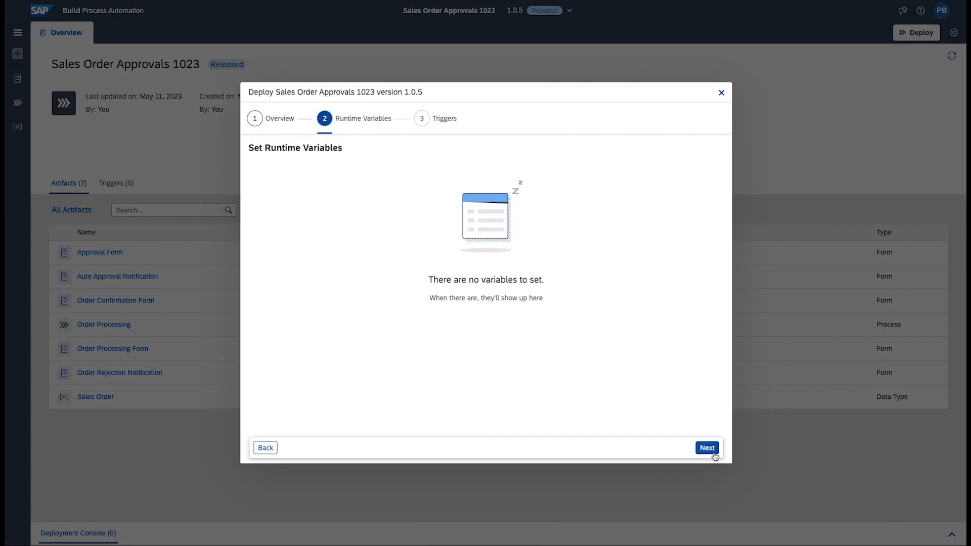
pyautogui.click(707, 448)
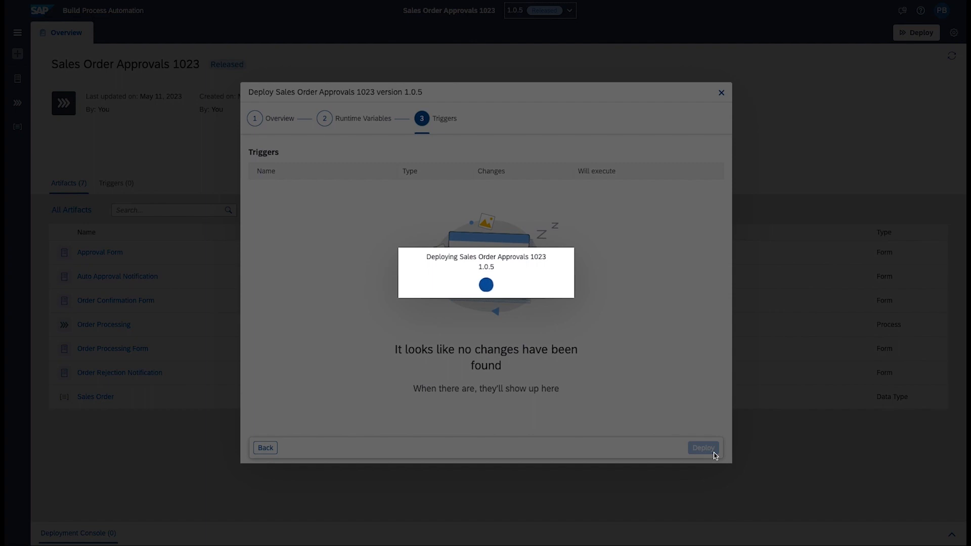
pyautogui.click(703, 447)
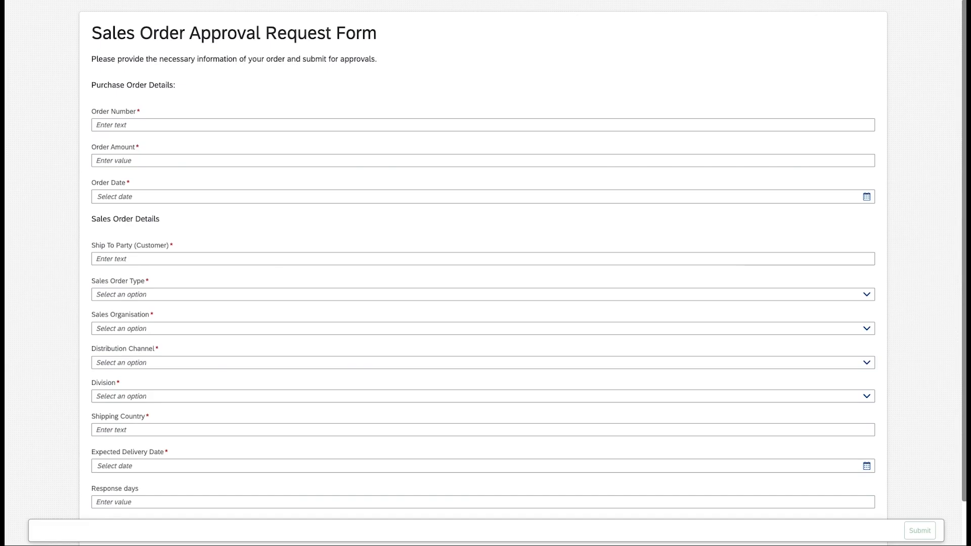
# Submit order PO3473 for 300 in USA and acknowledge its confirmation task in My Inbox.
pyautogui.write('PO')
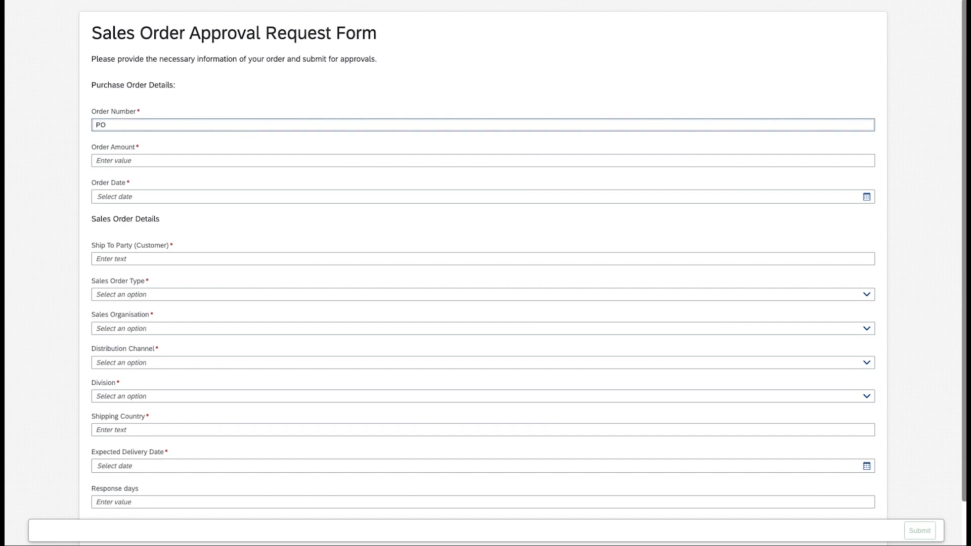
pyautogui.write('300')
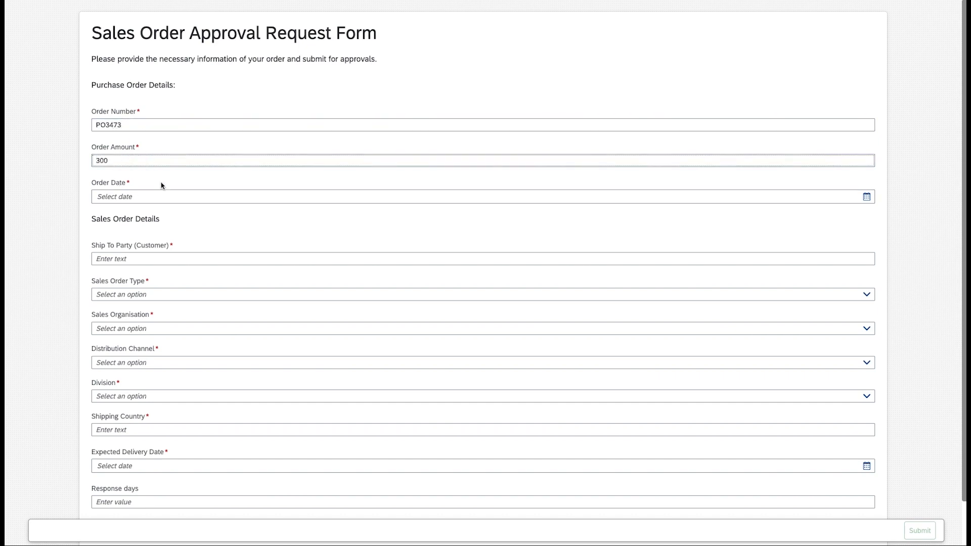
pyautogui.write('USA')
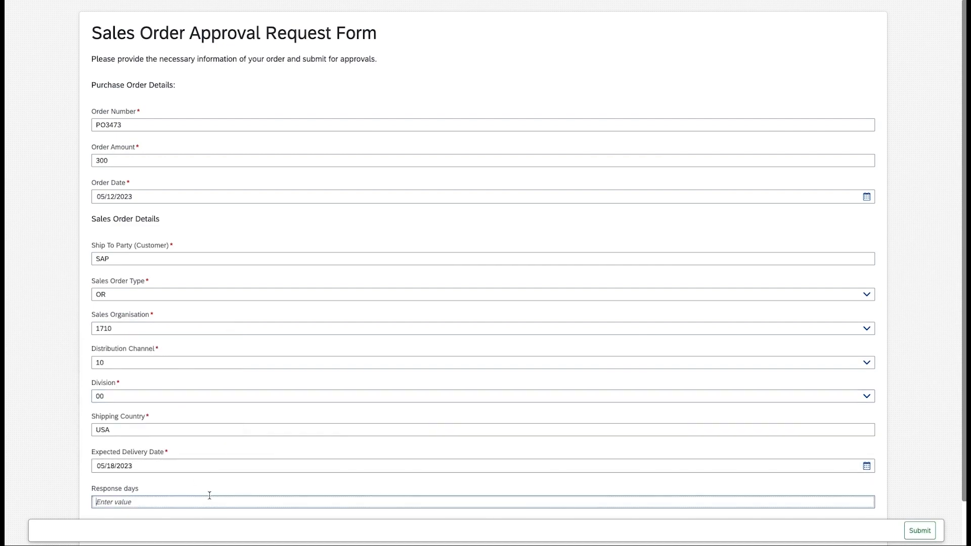
pyautogui.click(920, 530)
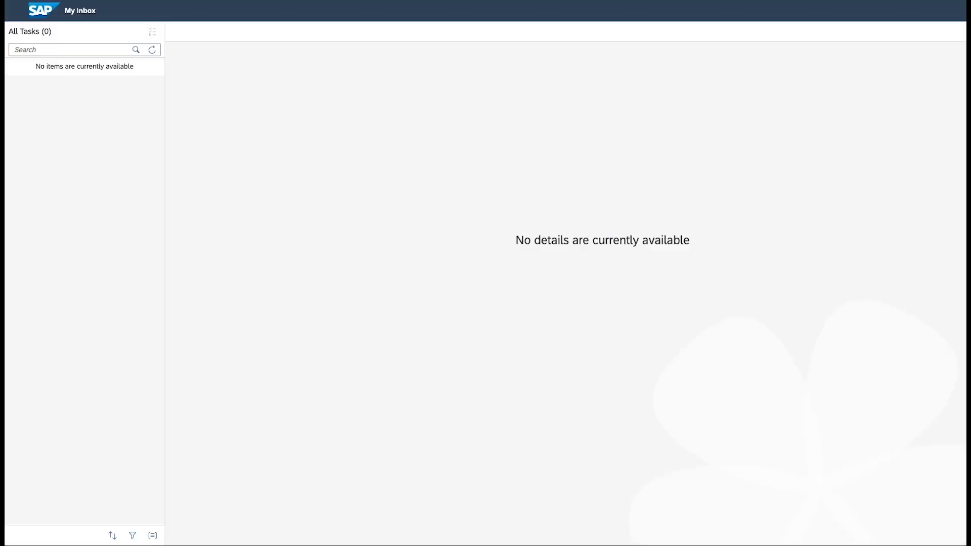
pyautogui.click(151, 50)
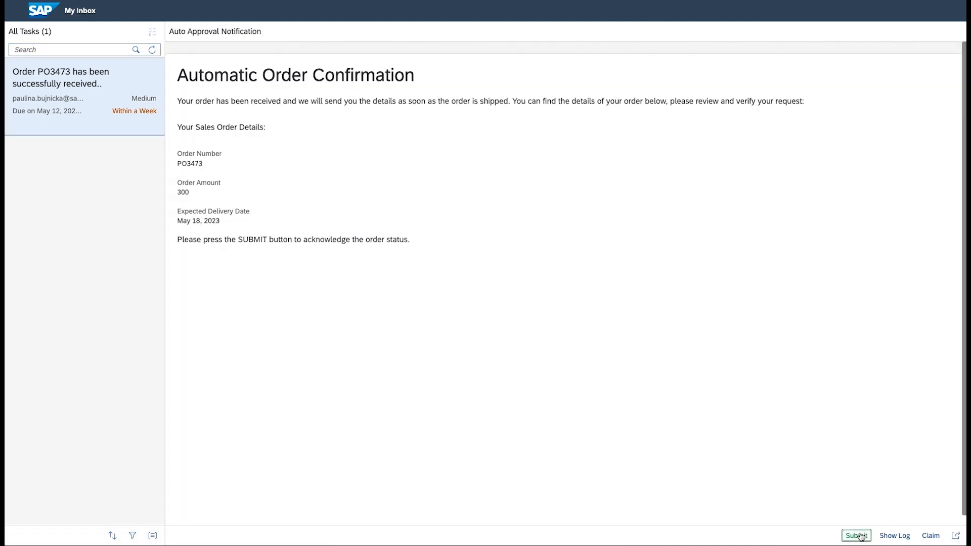
pyautogui.click(856, 535)
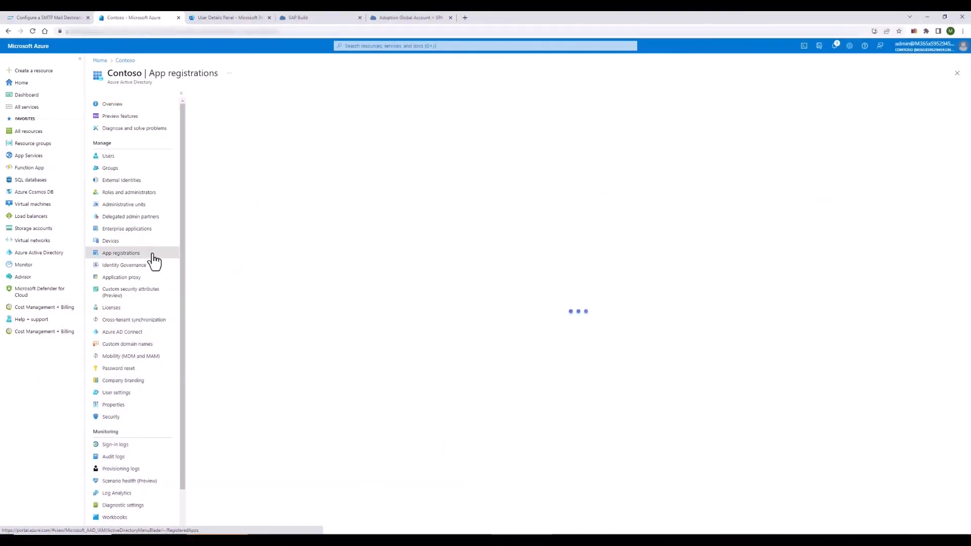
# Check oauth2Mail's client secret and its Mail.Send, SMTP.Send and User.Read permissions.
pyautogui.click(121, 253)
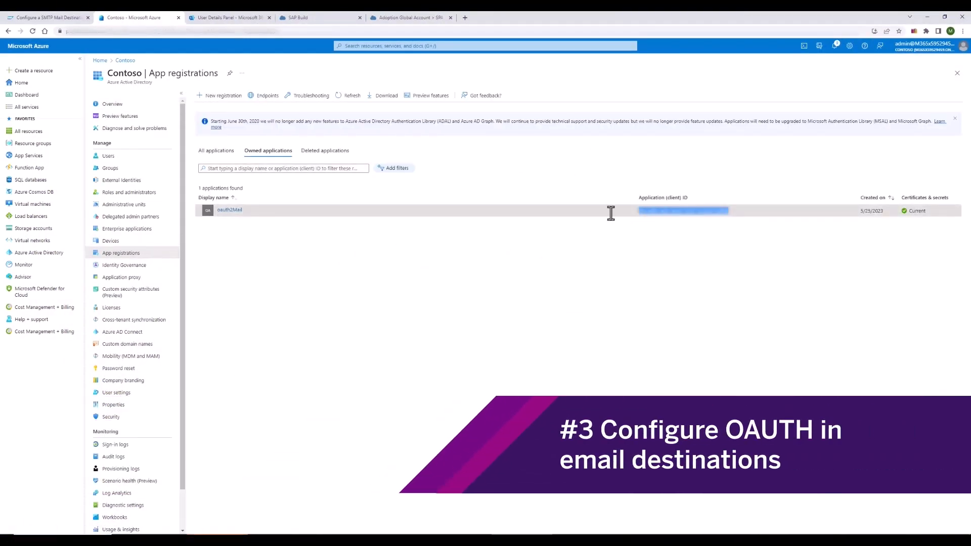
pyautogui.click(229, 210)
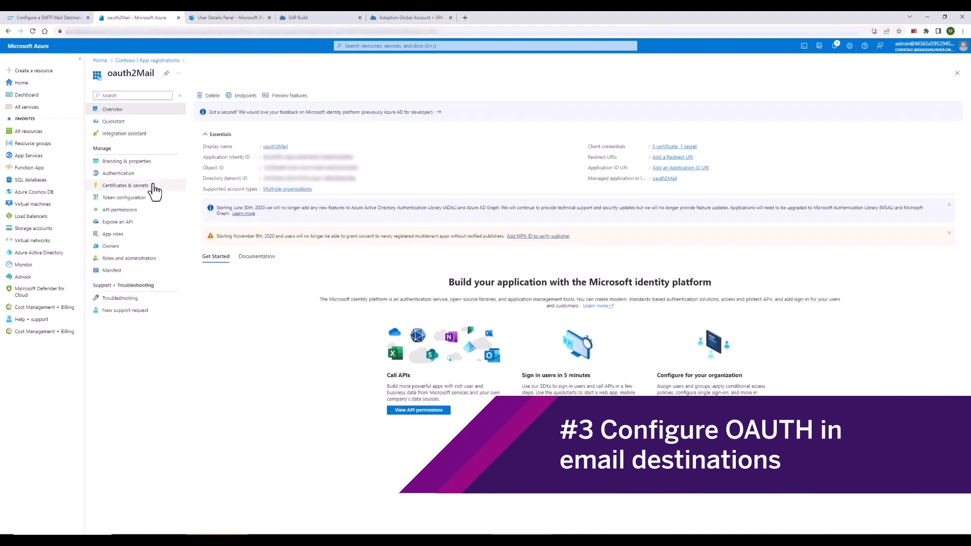
pyautogui.click(125, 185)
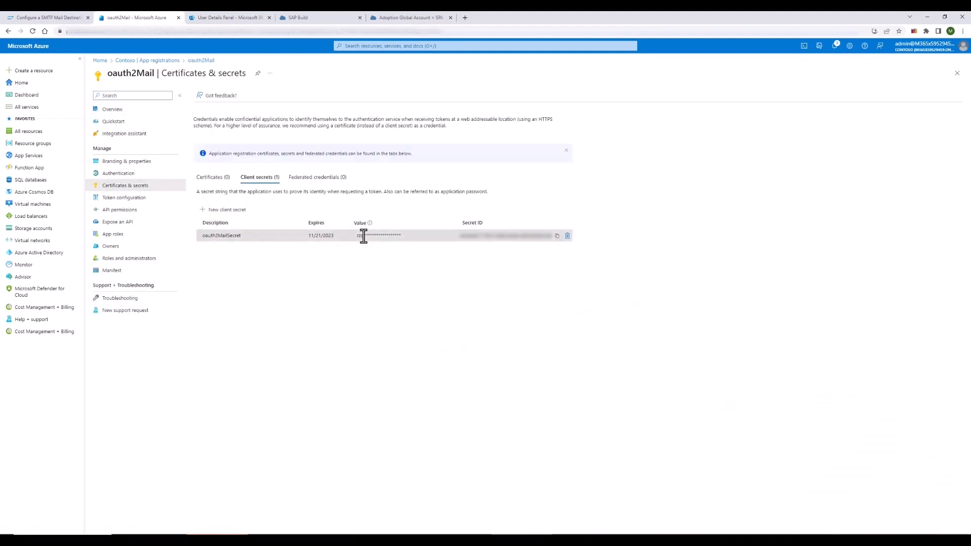
pyautogui.click(119, 209)
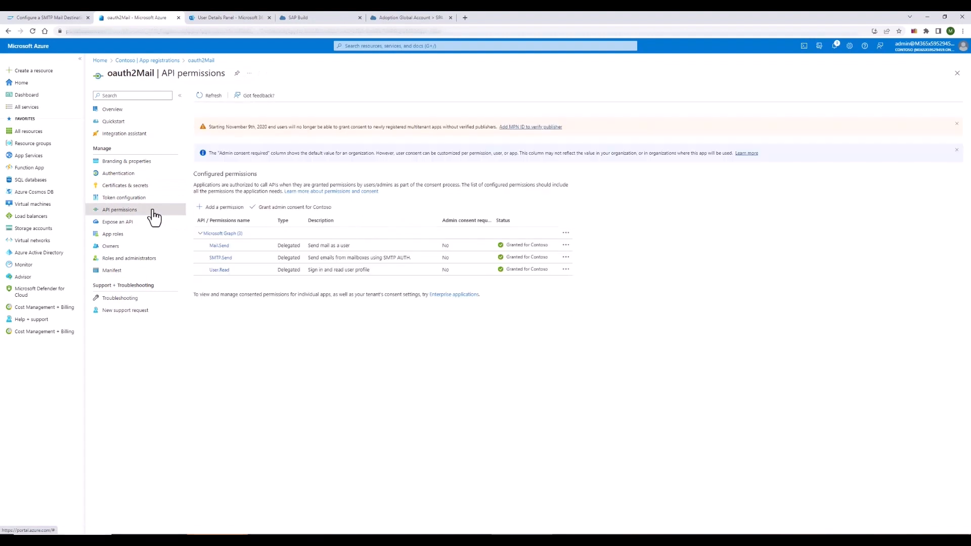
pyautogui.click(229, 17)
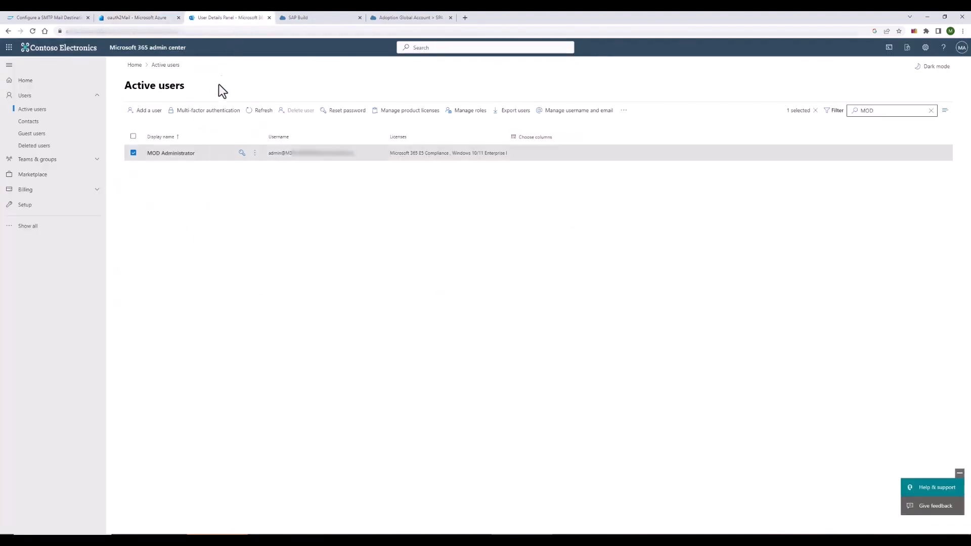
pyautogui.click(171, 152)
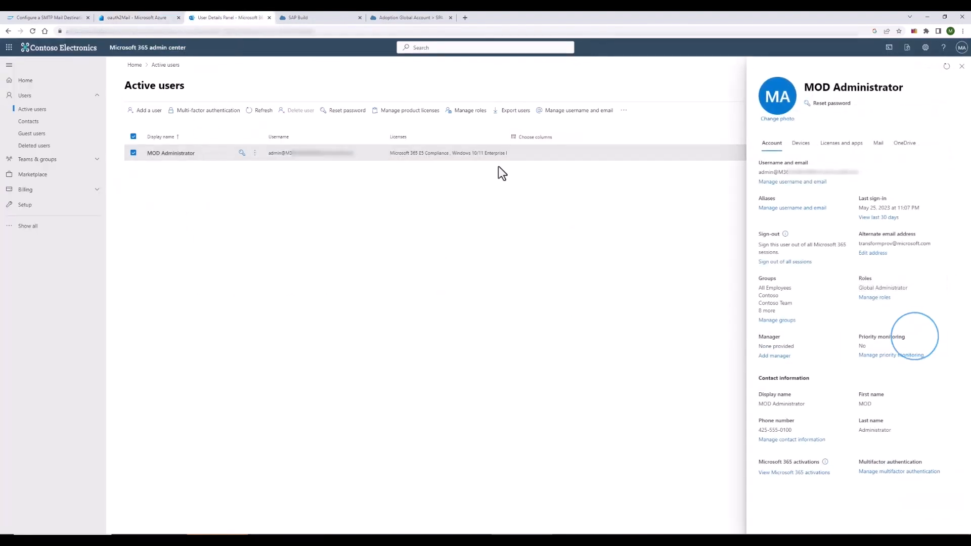
pyautogui.click(878, 142)
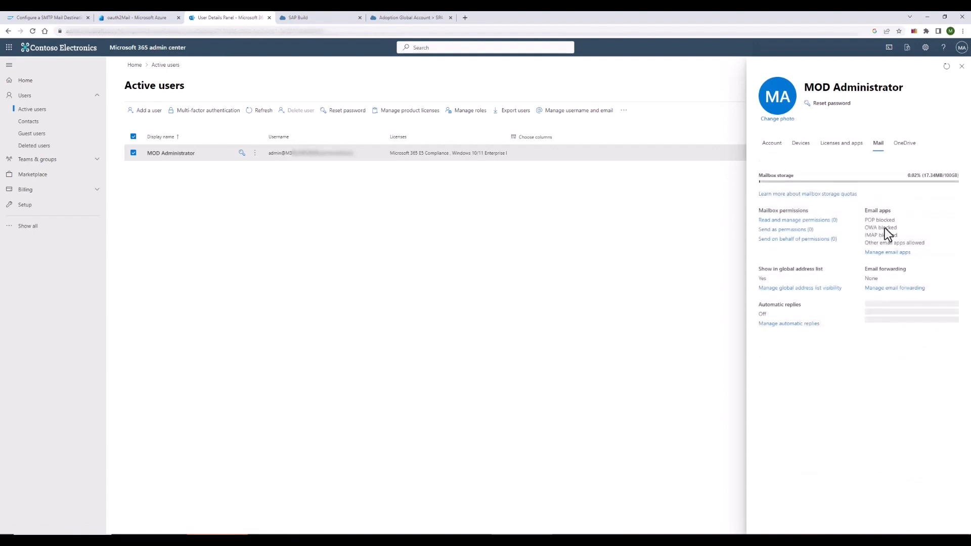
pyautogui.click(887, 251)
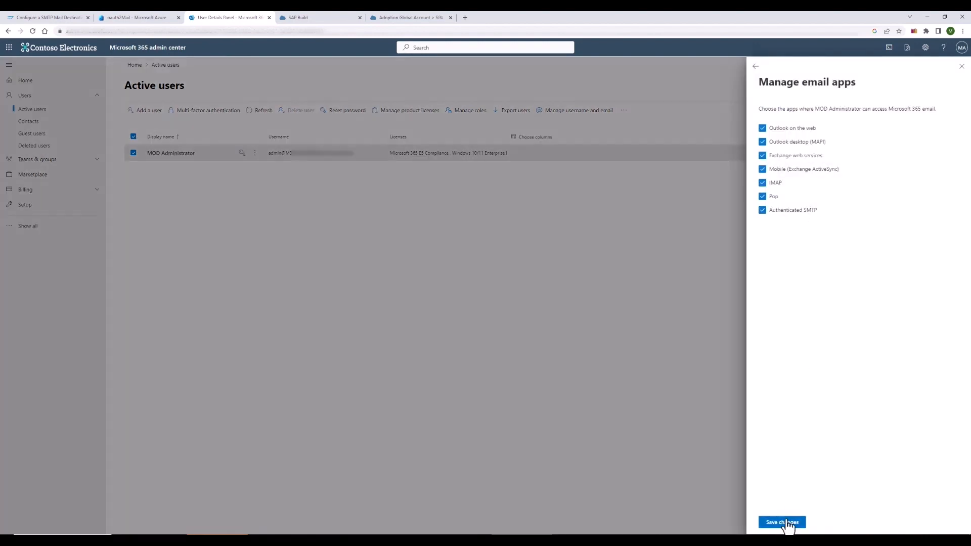
pyautogui.click(320, 17)
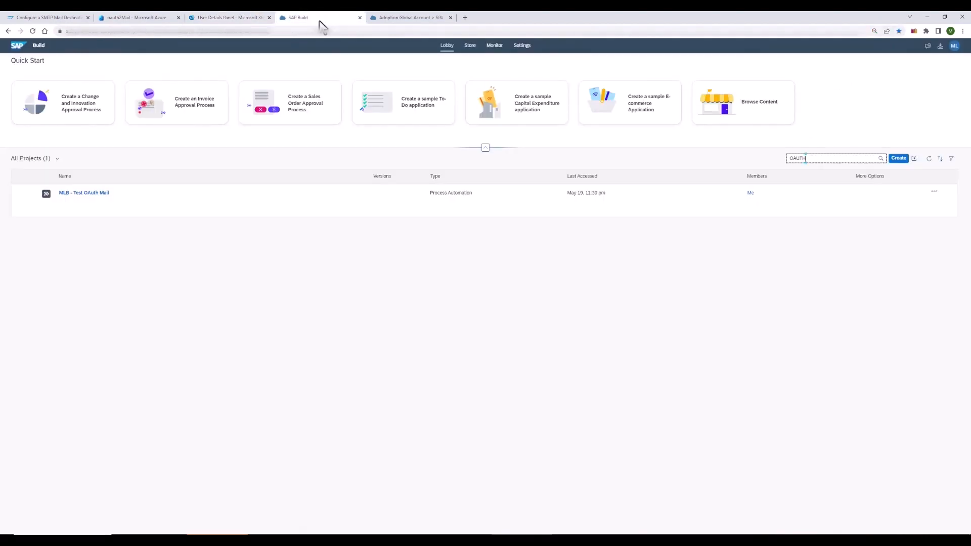
# View the Mail Server configuration in SAP Build settings.
pyautogui.click(521, 45)
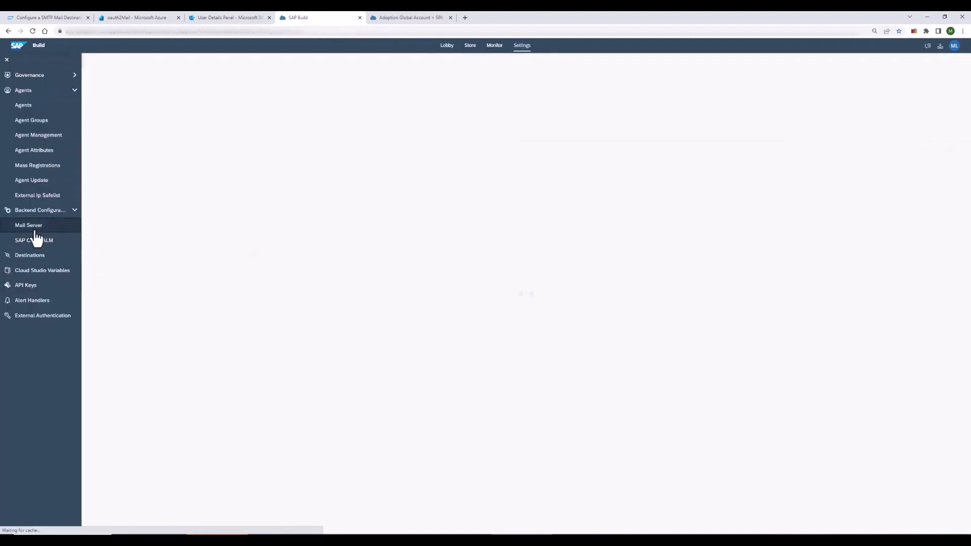
pyautogui.click(28, 224)
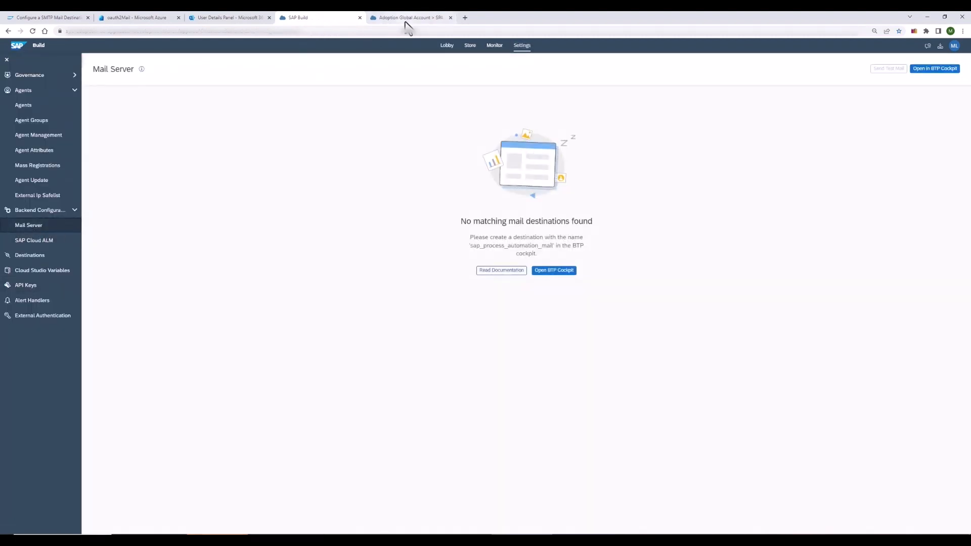
pyautogui.click(410, 17)
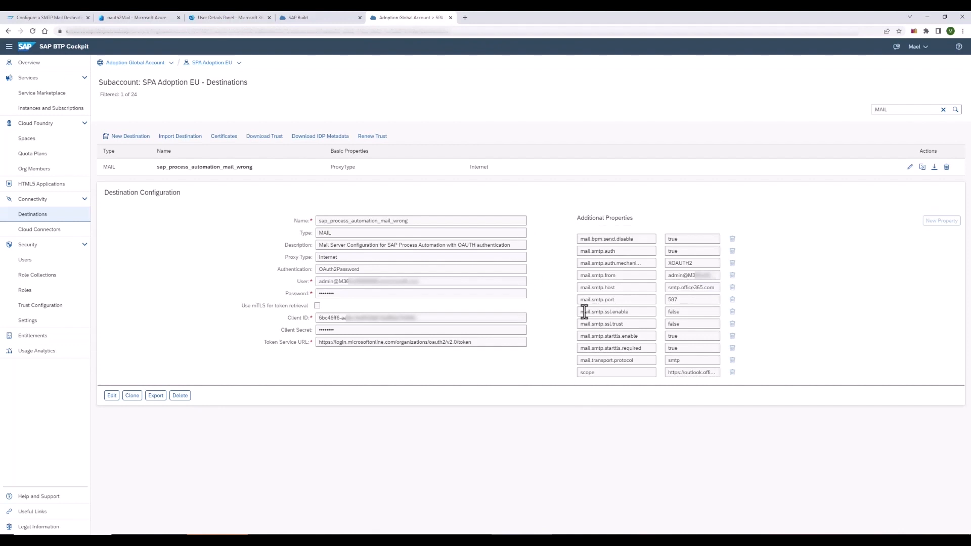
# Check the scope property, then rename the destination to sap_process_automation_mail and save.
pyautogui.click(692, 372)
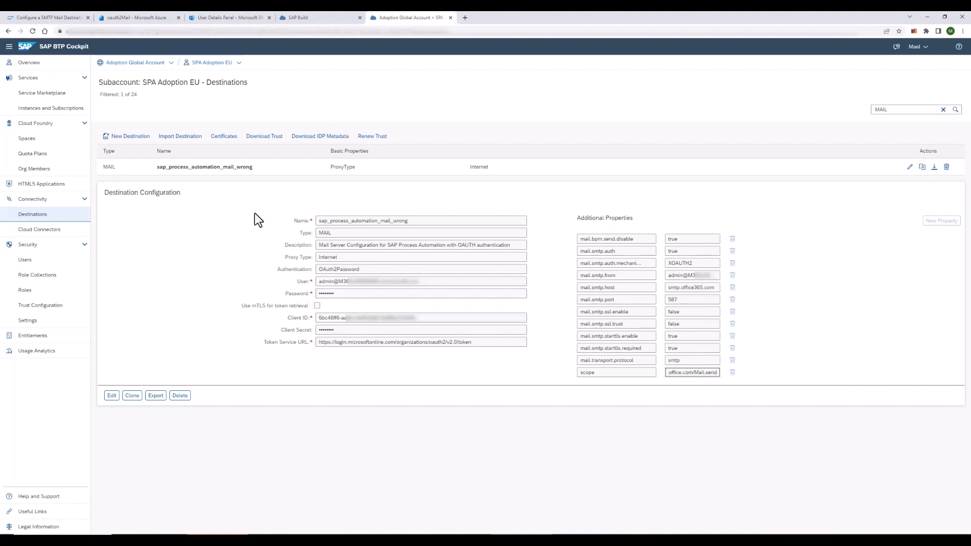
pyautogui.click(111, 396)
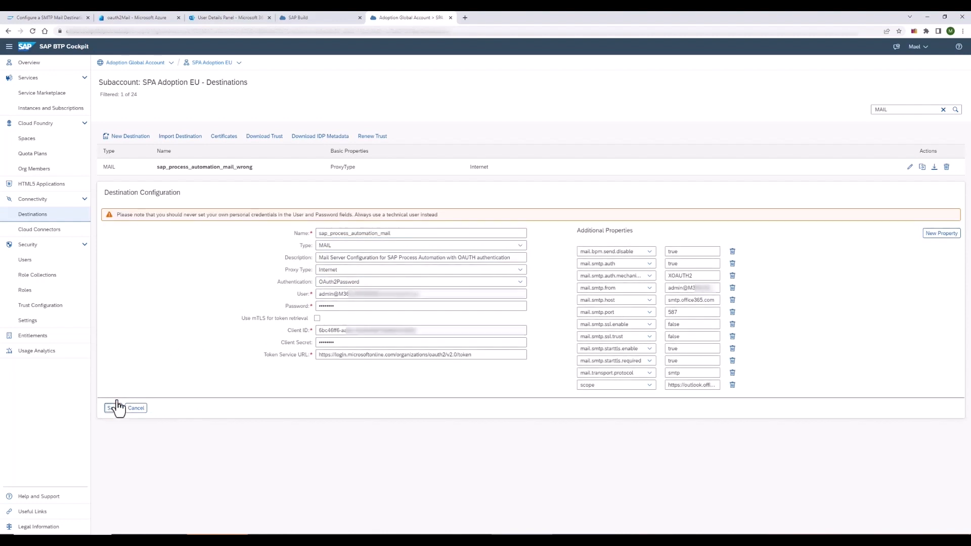
pyautogui.click(320, 17)
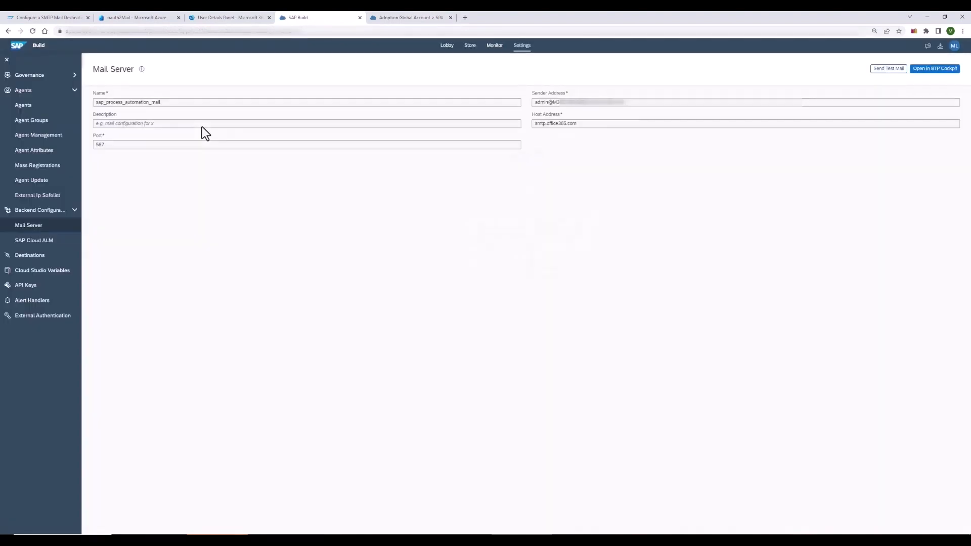
# Start a test mail through sap_process_automation_mail and begin entering the recipient.
pyautogui.click(889, 69)
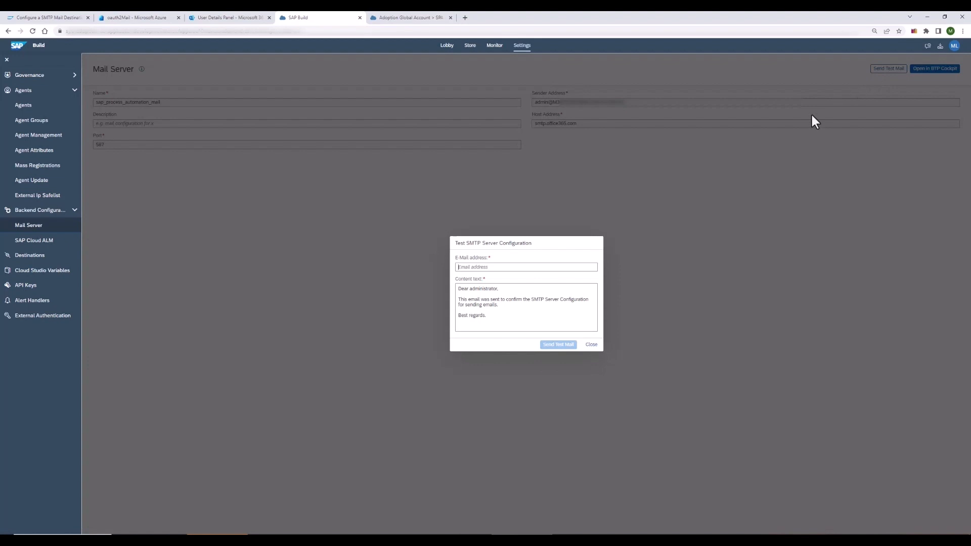
pyautogui.click(557, 345)
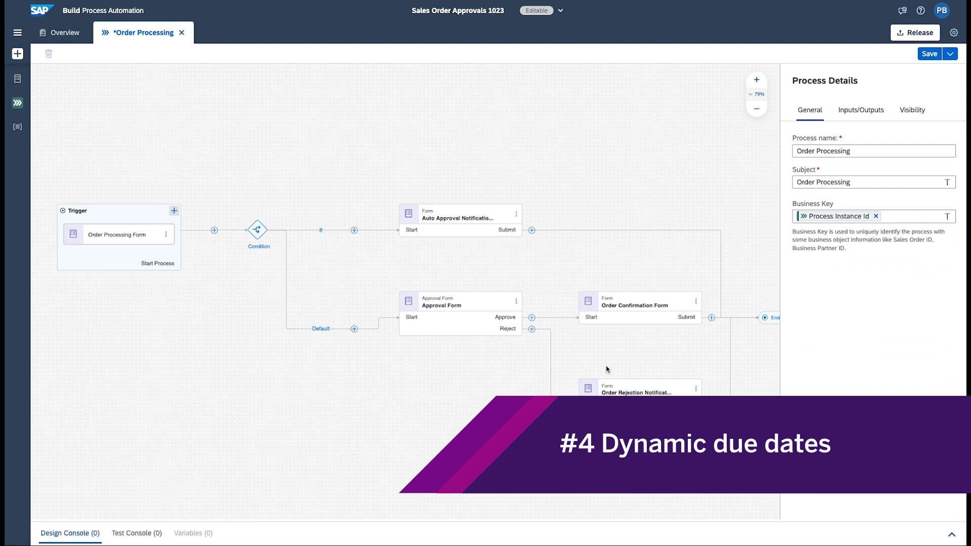
# Give the Order Rejection form a Dynamic Duration due date of Response days, then save Order Processing.
pyautogui.click(461, 313)
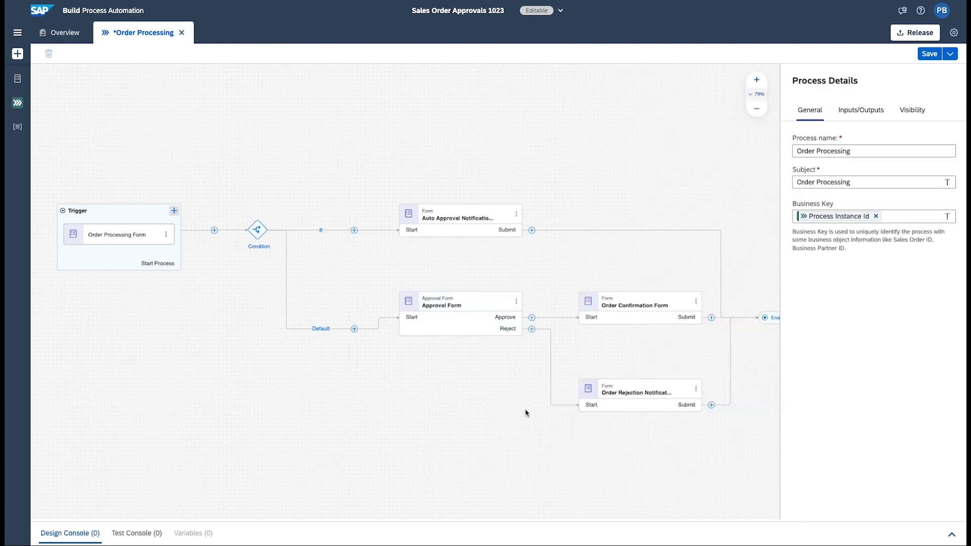
pyautogui.click(632, 304)
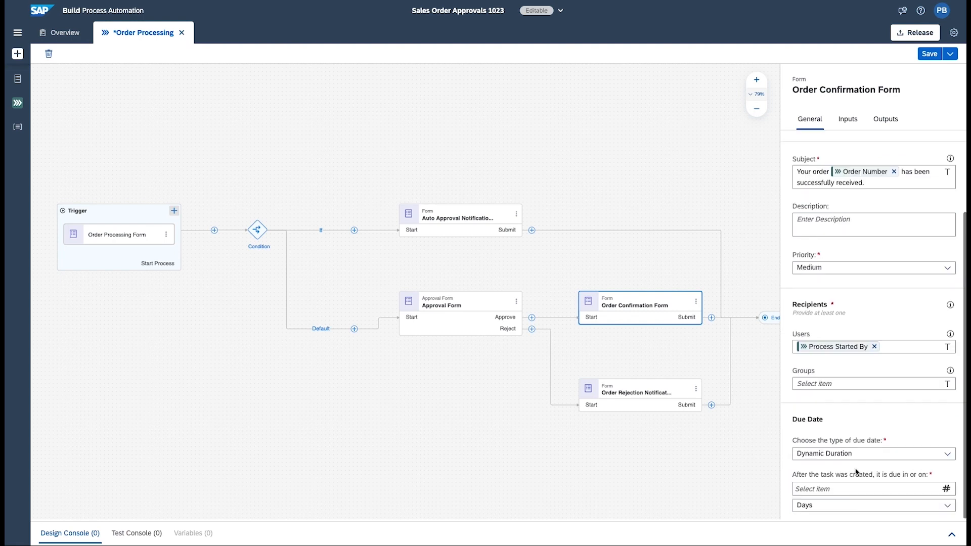
pyautogui.click(865, 489)
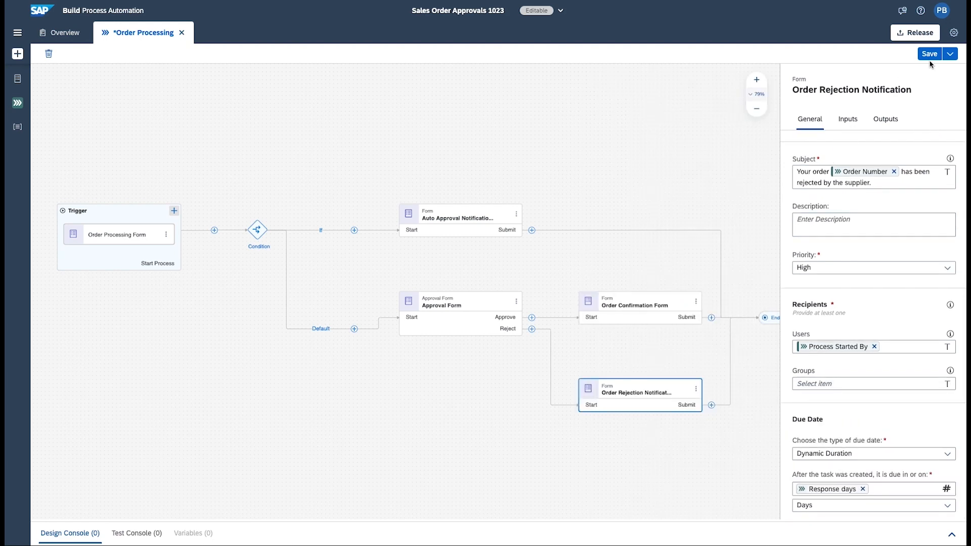
pyautogui.click(929, 54)
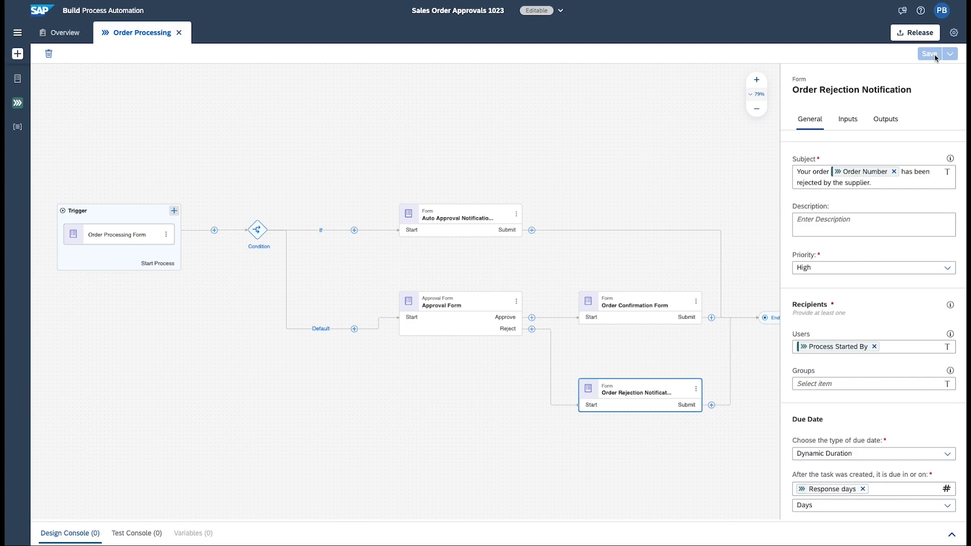
# Release Sales Order Approvals 1023 as patch 1.0.2, deploy it, and open the request form.
pyautogui.click(916, 32)
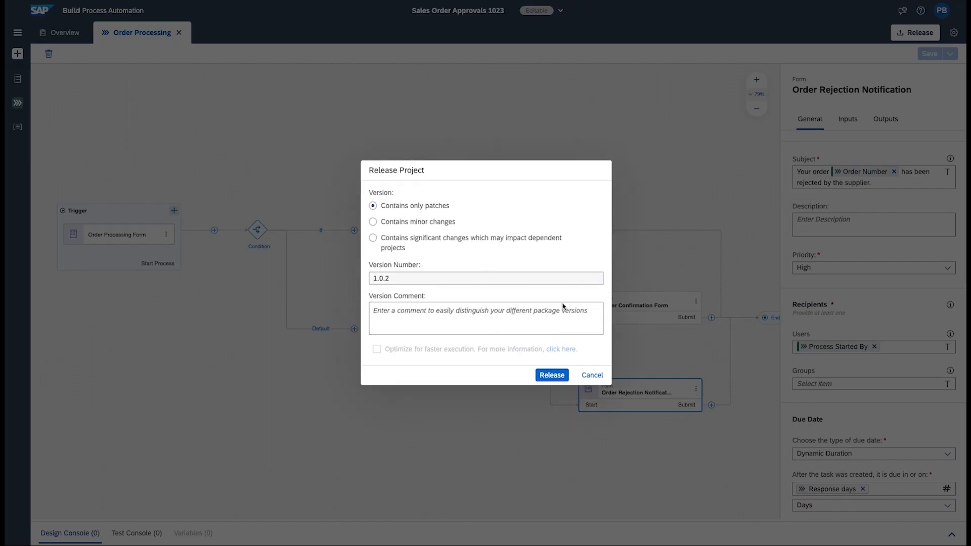
pyautogui.click(550, 375)
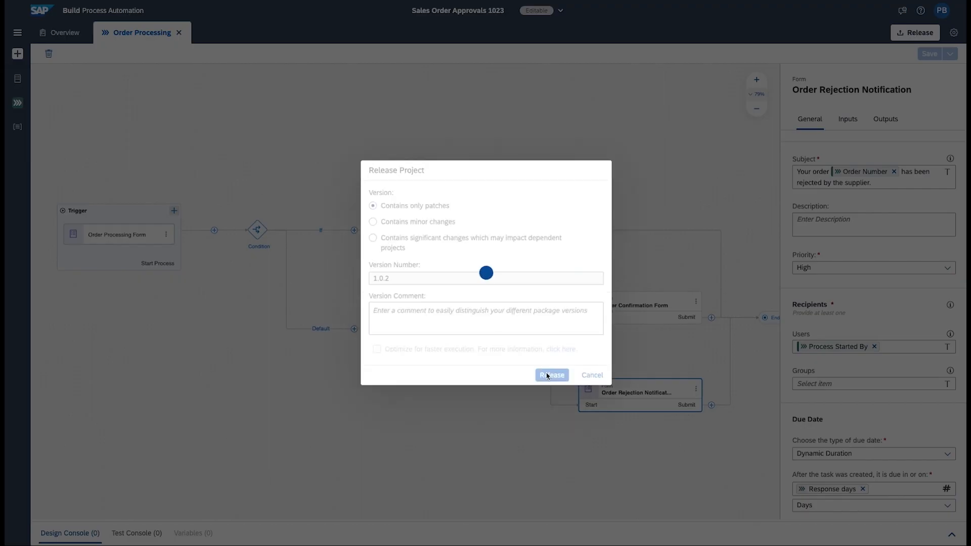
pyautogui.click(551, 375)
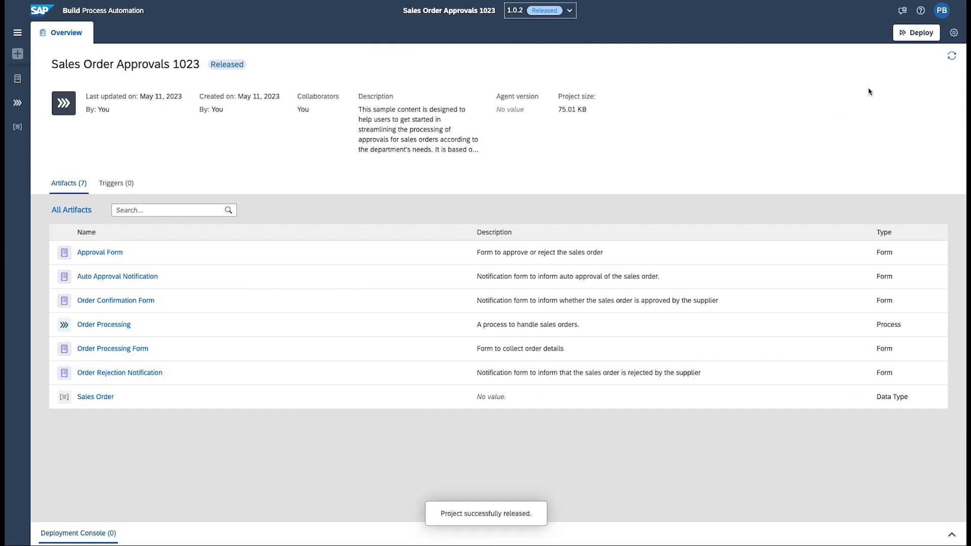
pyautogui.click(916, 33)
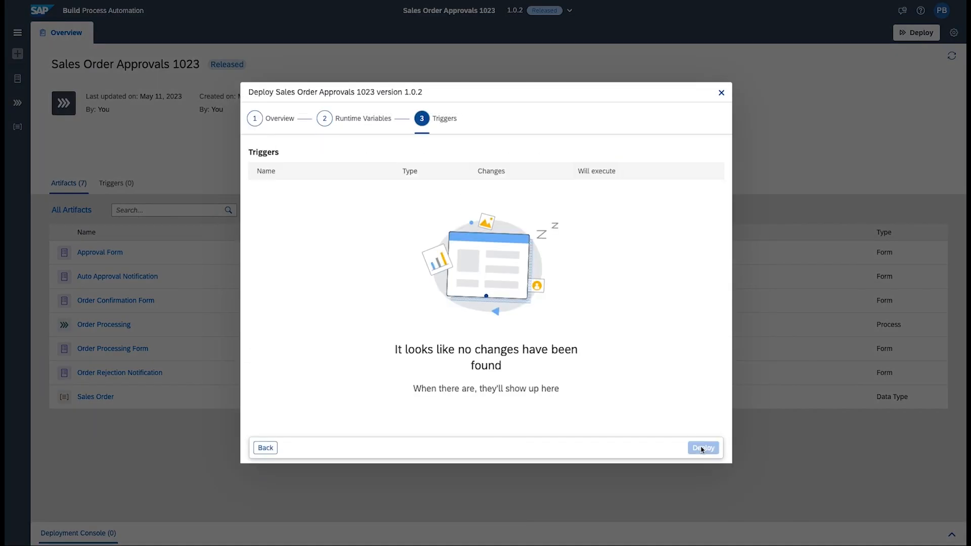
pyautogui.click(703, 447)
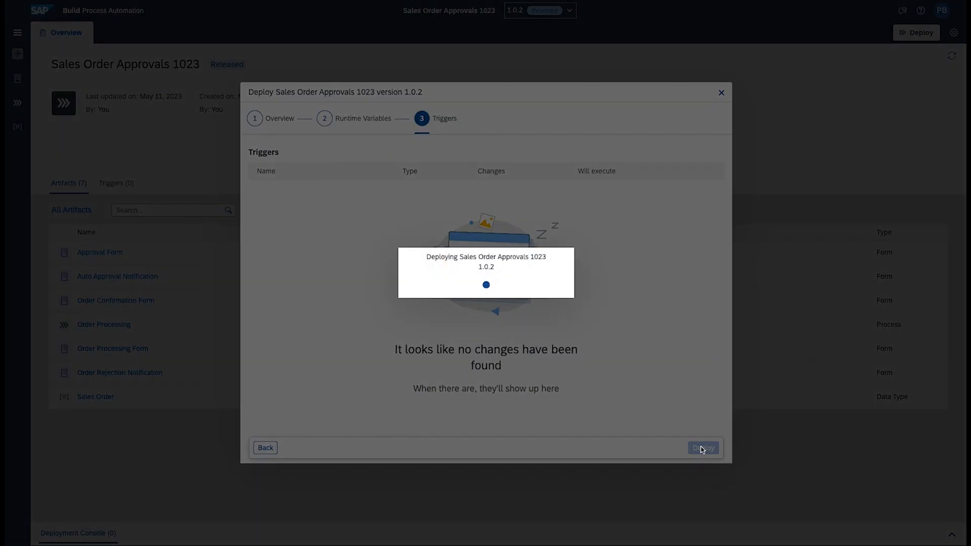
pyautogui.click(703, 448)
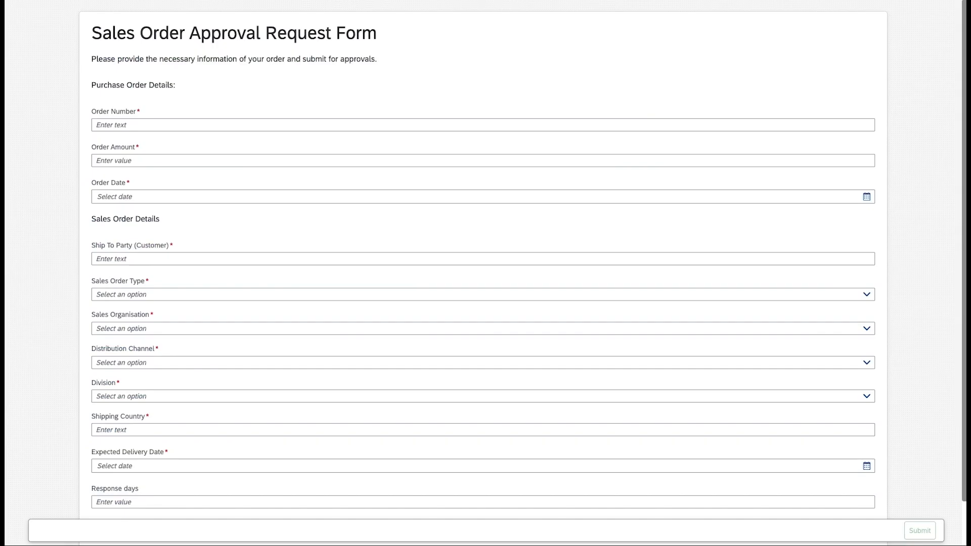
# Enter order number PO12984, amount 100 and order date May 15, 2023.
pyautogui.write('P')
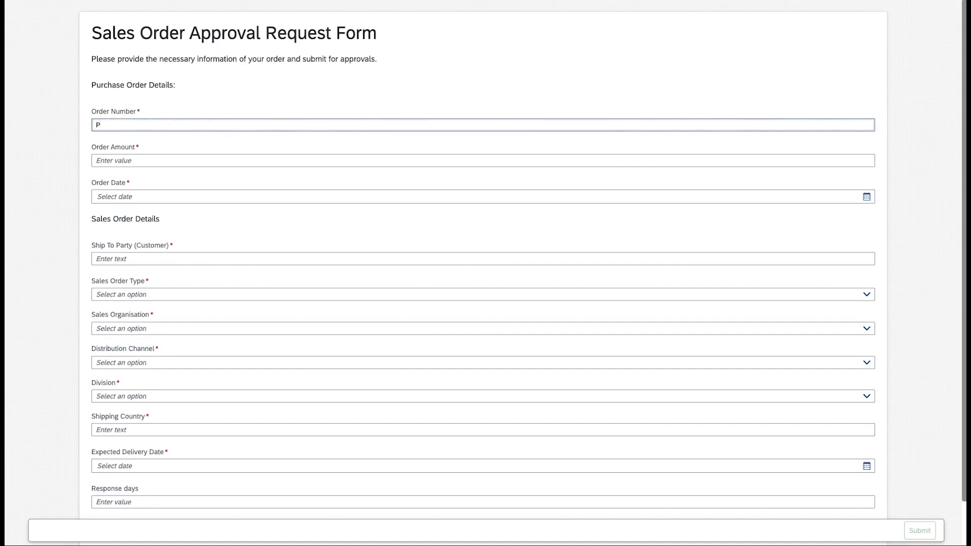
pyautogui.write('O1298')
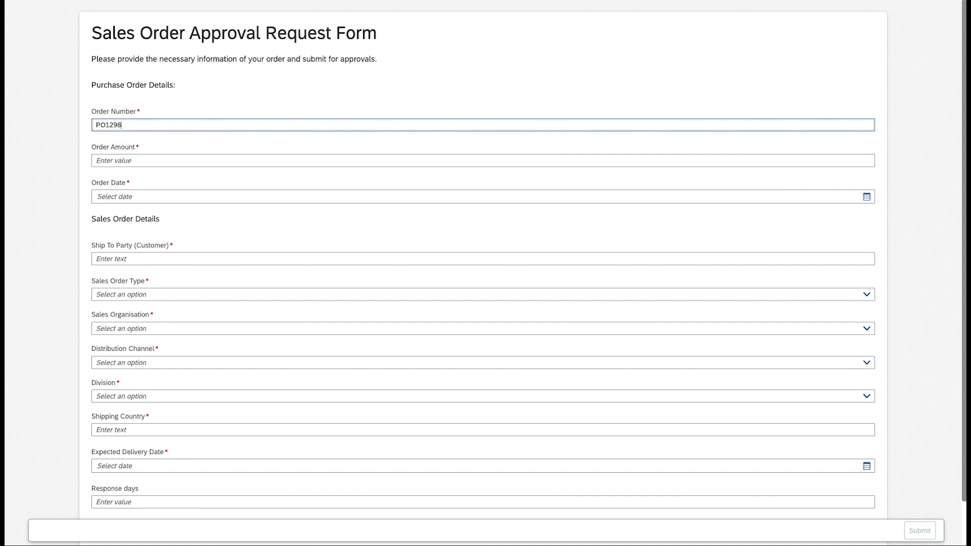
pyautogui.write('100')
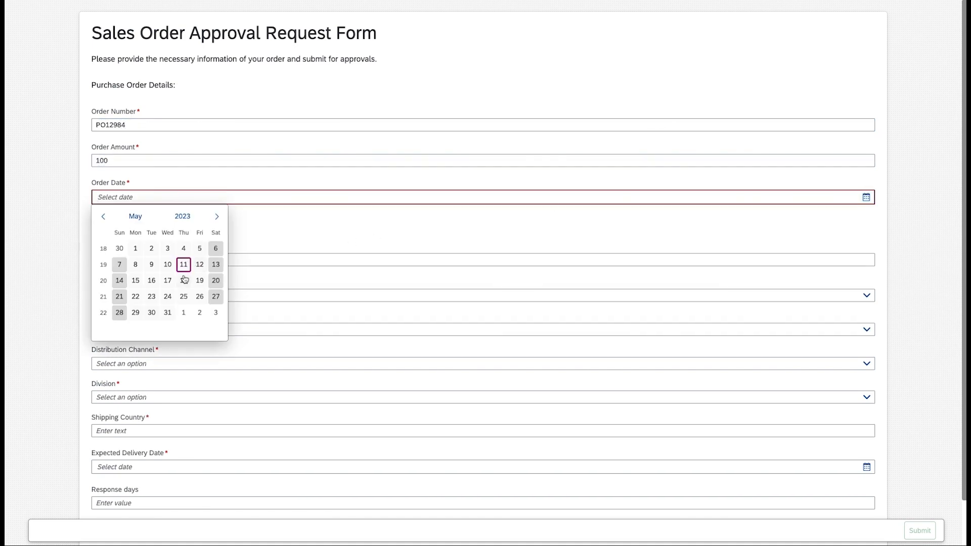
pyautogui.click(135, 280)
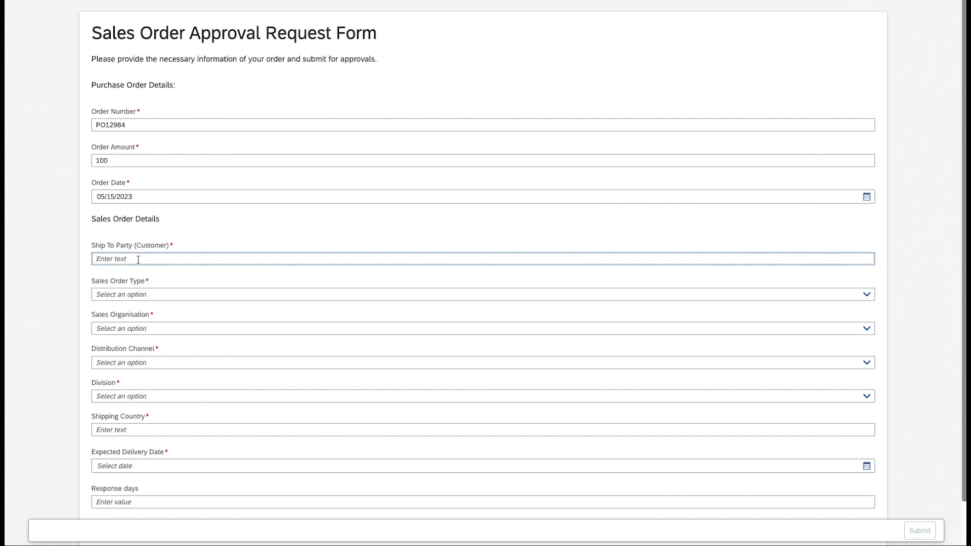
# Fill in customer SAP, country Germany and the delivery date, then submit the request.
pyautogui.write('SAP')
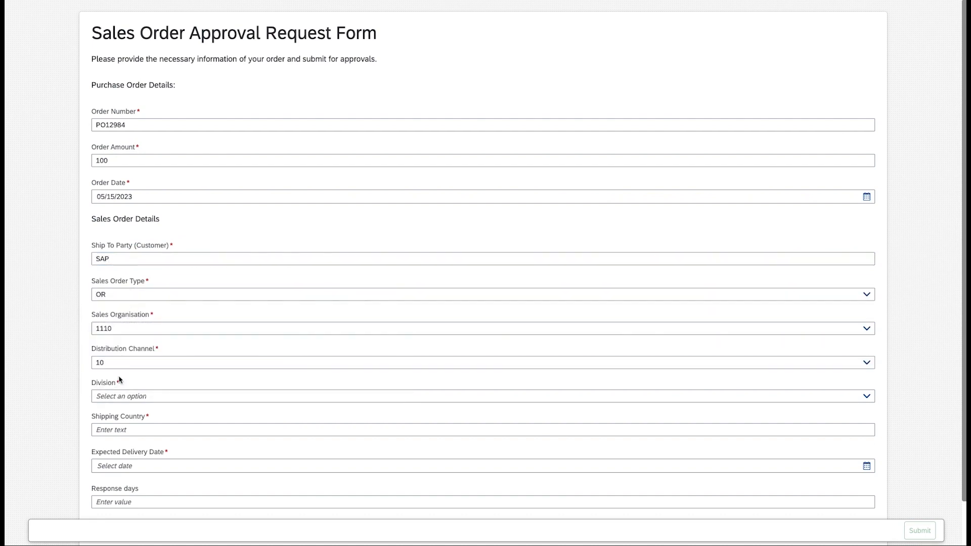
pyautogui.write('Ge')
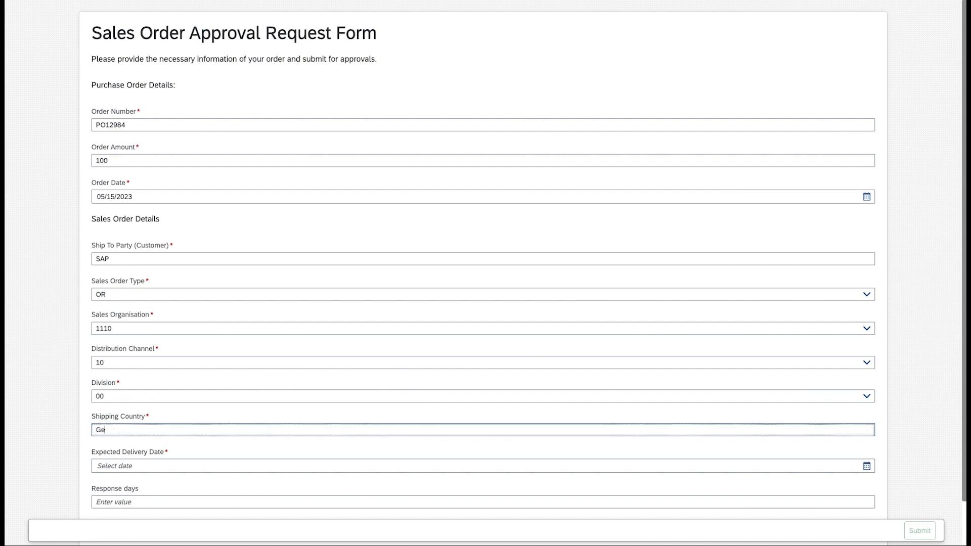
pyautogui.click(867, 466)
pyautogui.write('1')
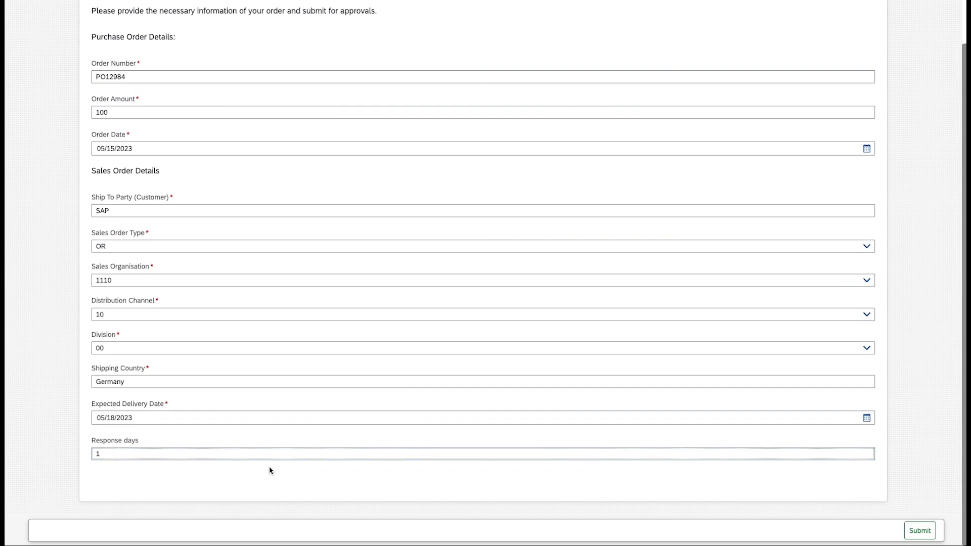
pyautogui.click(919, 530)
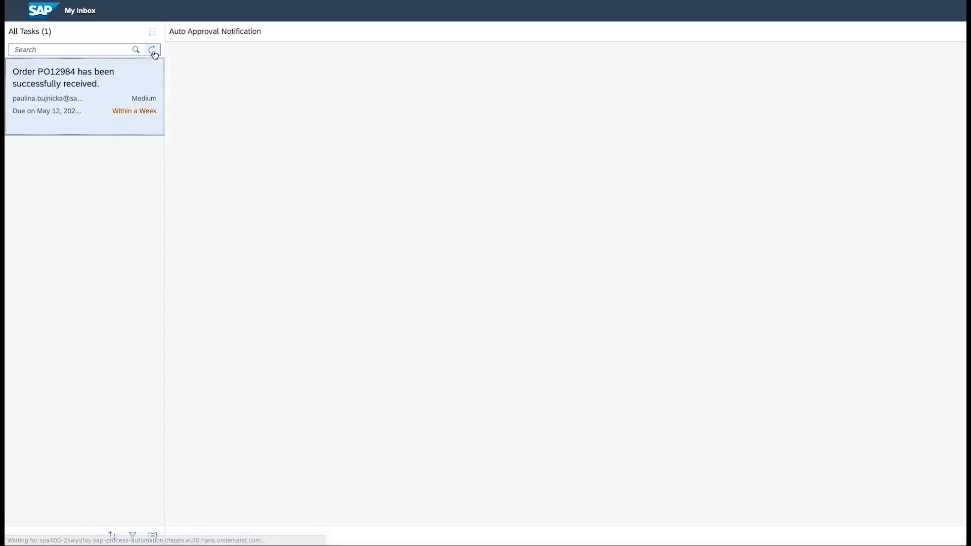
# Refresh My Inbox and acknowledge the PO12984 auto-approval notification.
pyautogui.click(84, 77)
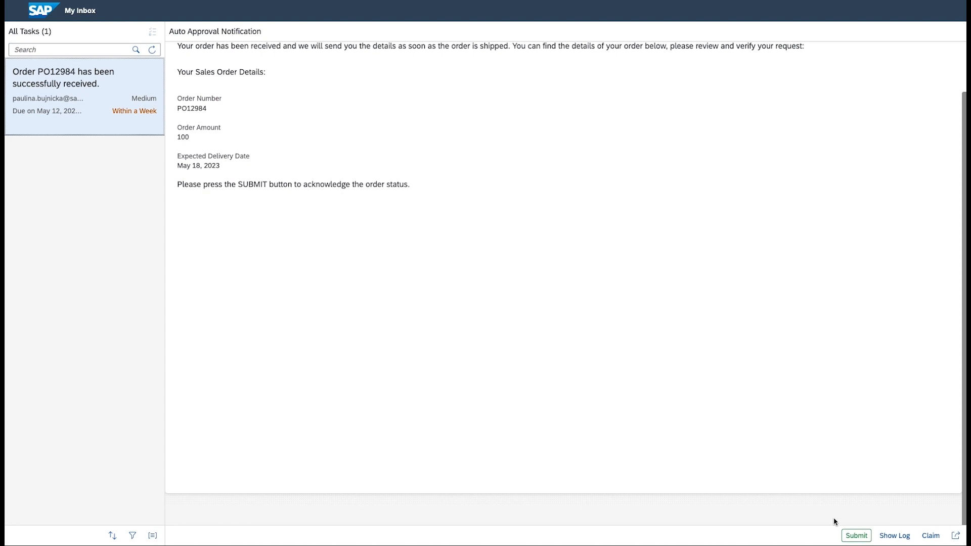
pyautogui.click(855, 535)
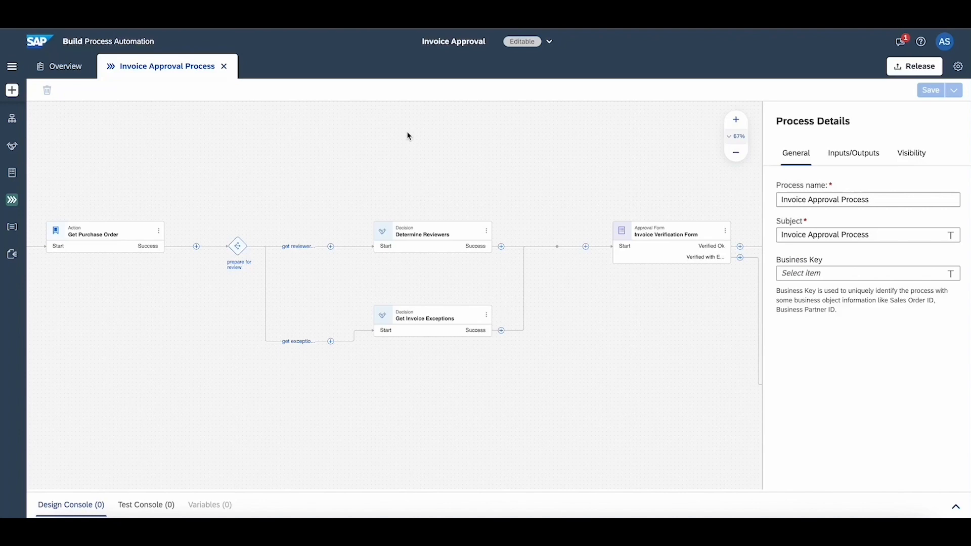
# Open the Get Invoice Exceptions decision's Rules list and start adding a rule.
pyautogui.doubleClick(432, 318)
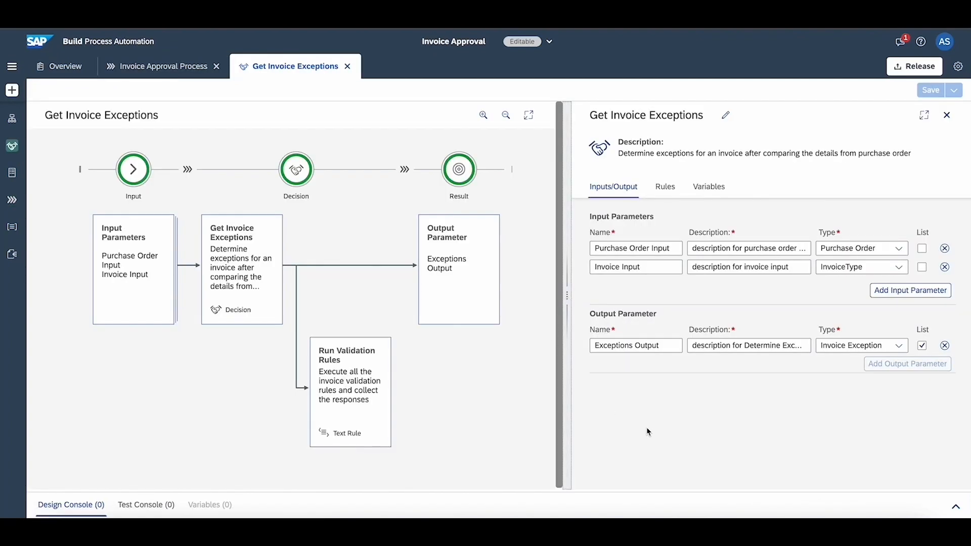
pyautogui.click(664, 187)
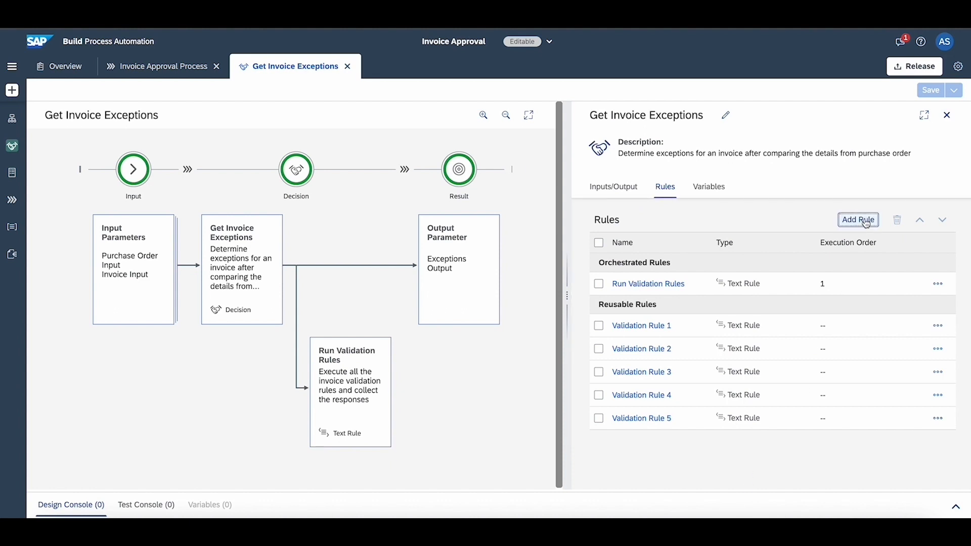
pyautogui.click(858, 220)
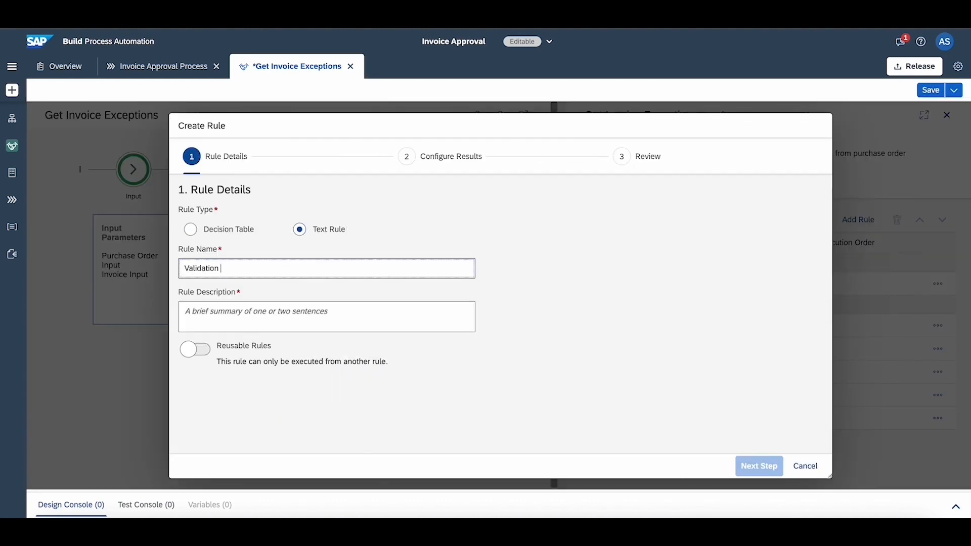
# Create reusable Validation Rule 6 described as 'Check supplier information'.
pyautogui.write('Check supplier information')
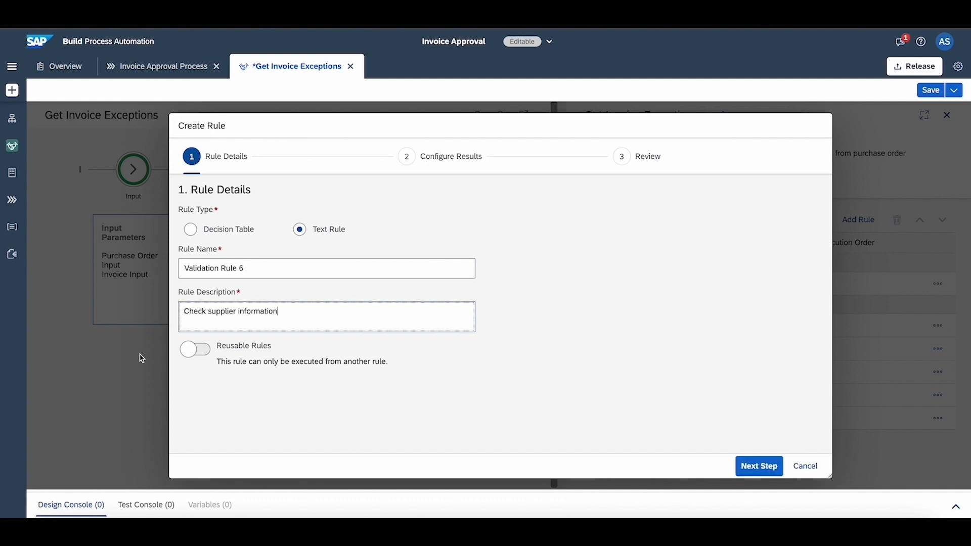
pyautogui.click(759, 466)
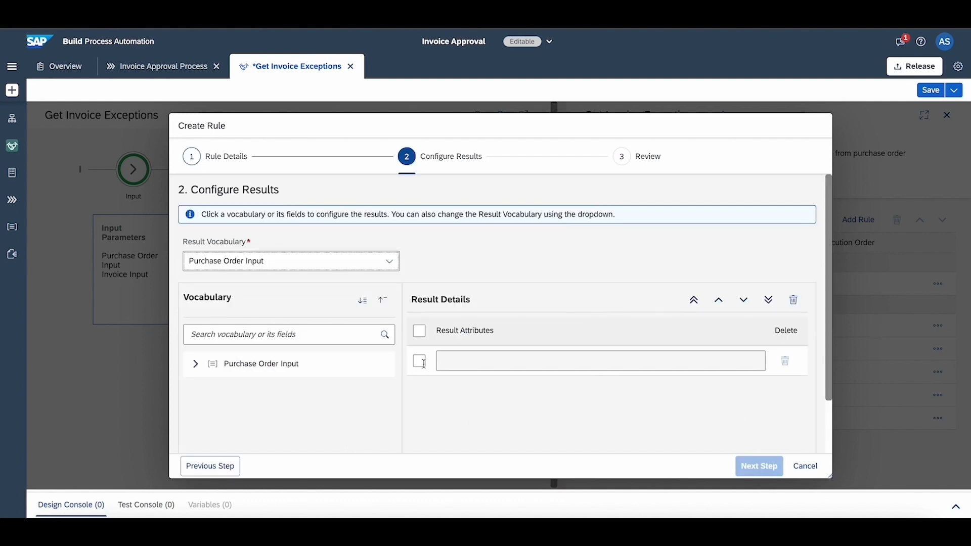
pyautogui.click(758, 466)
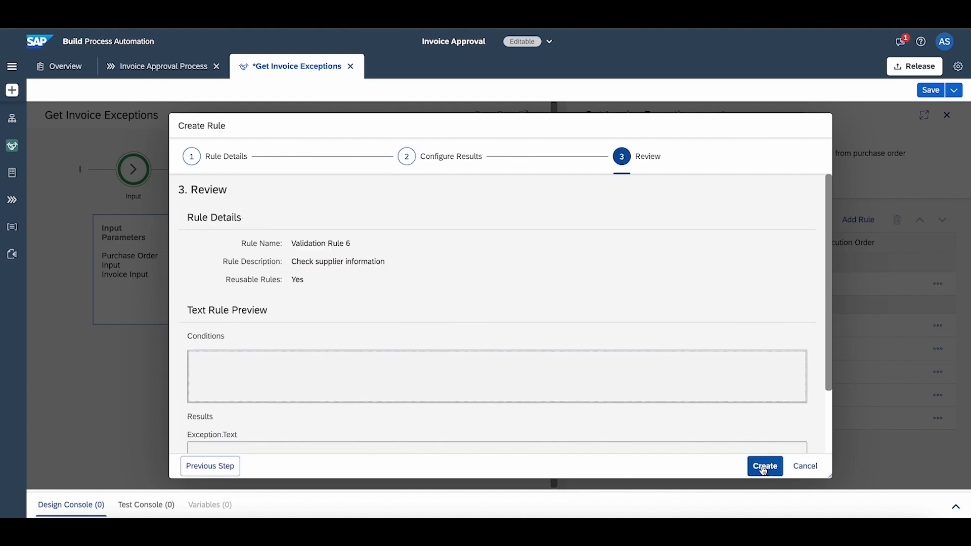
pyautogui.click(764, 466)
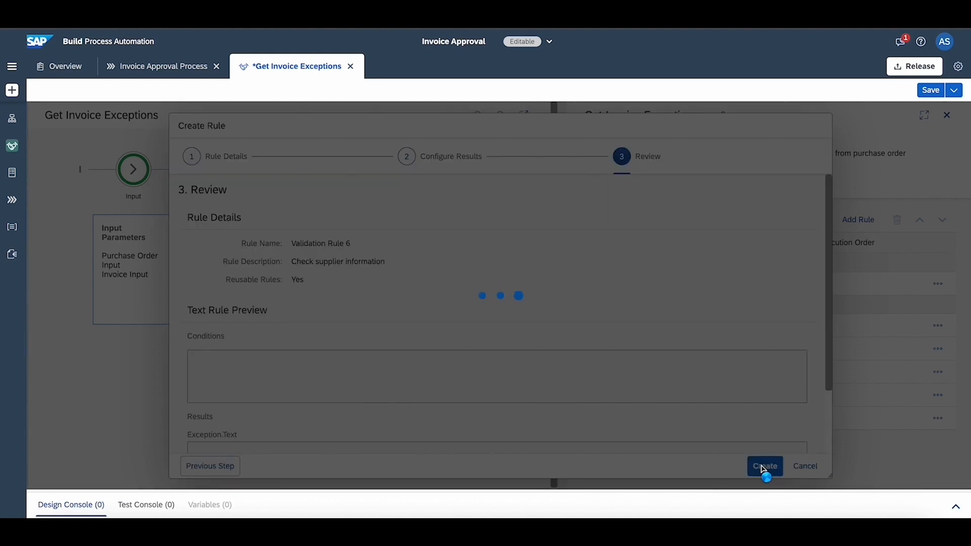
pyautogui.click(765, 466)
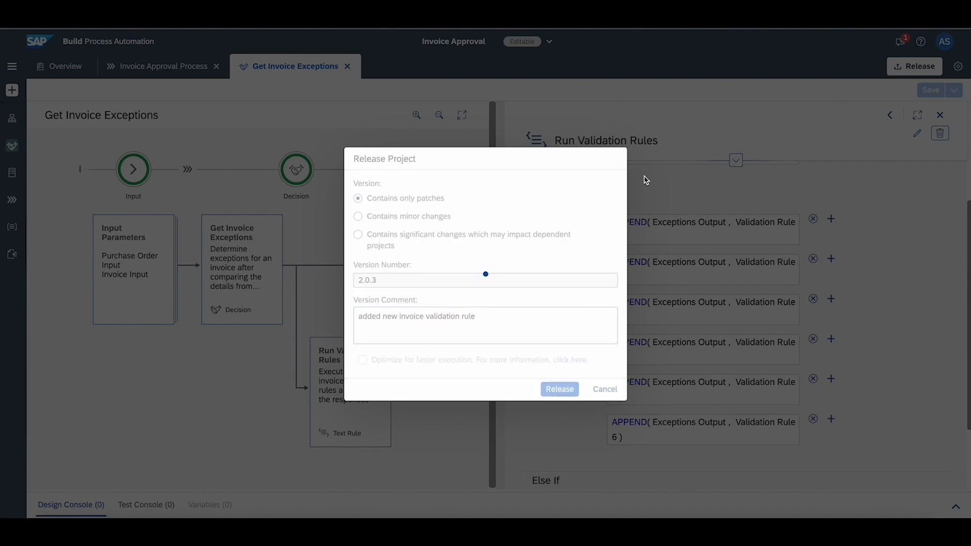
# Release Invoice Approval as version 2.0.3, deploy it, and dismiss the success message.
pyautogui.click(558, 389)
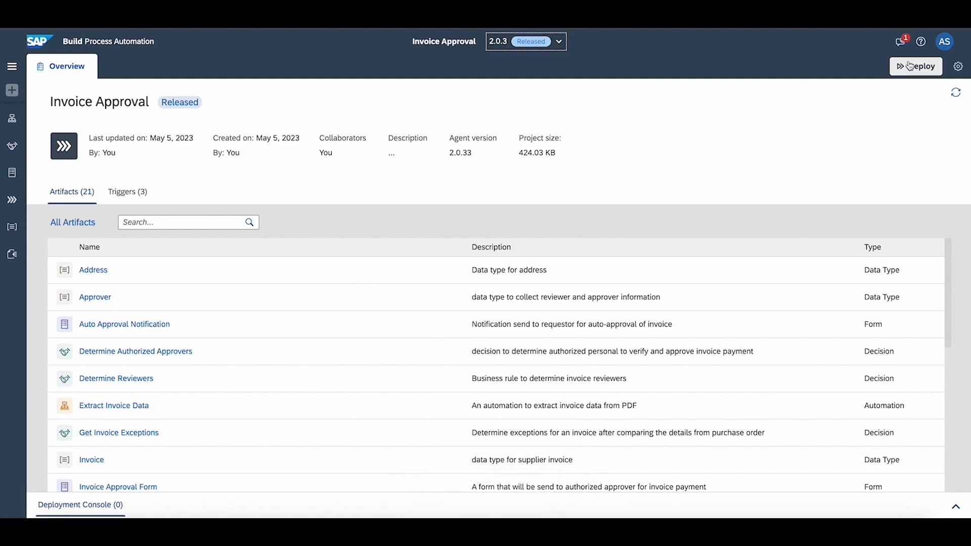
pyautogui.click(729, 456)
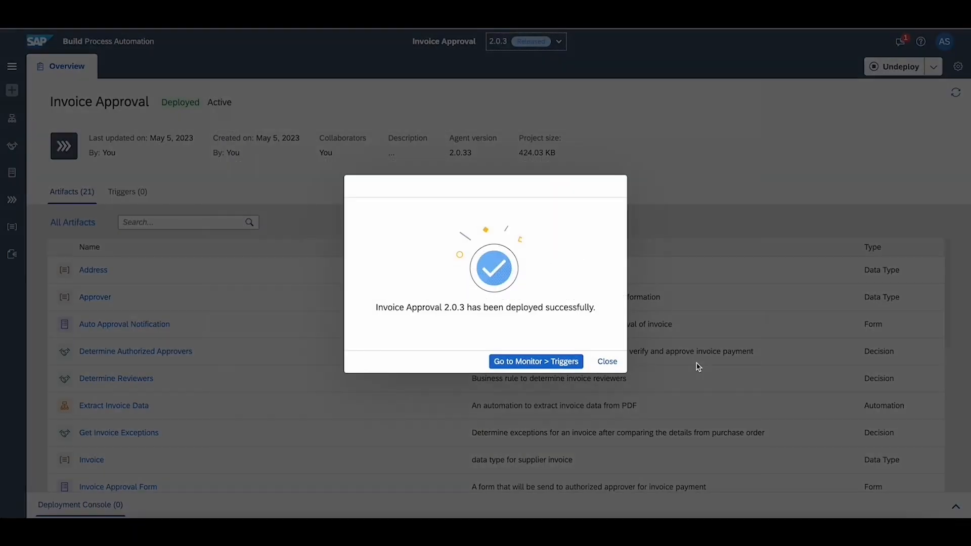
pyautogui.click(535, 362)
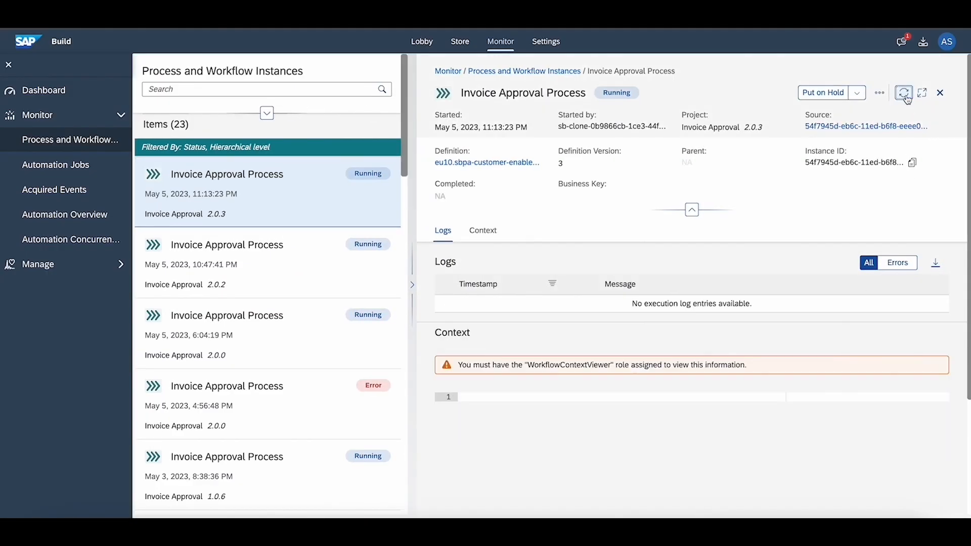
# Refresh the #1845431 instance logs and inspect the context's six OK exception results.
pyautogui.click(903, 92)
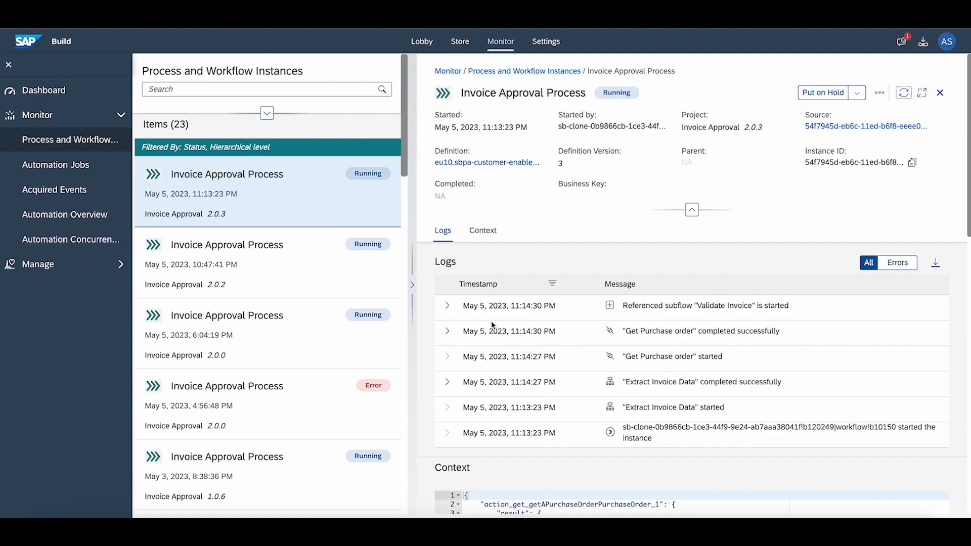
pyautogui.moveTo(447, 306)
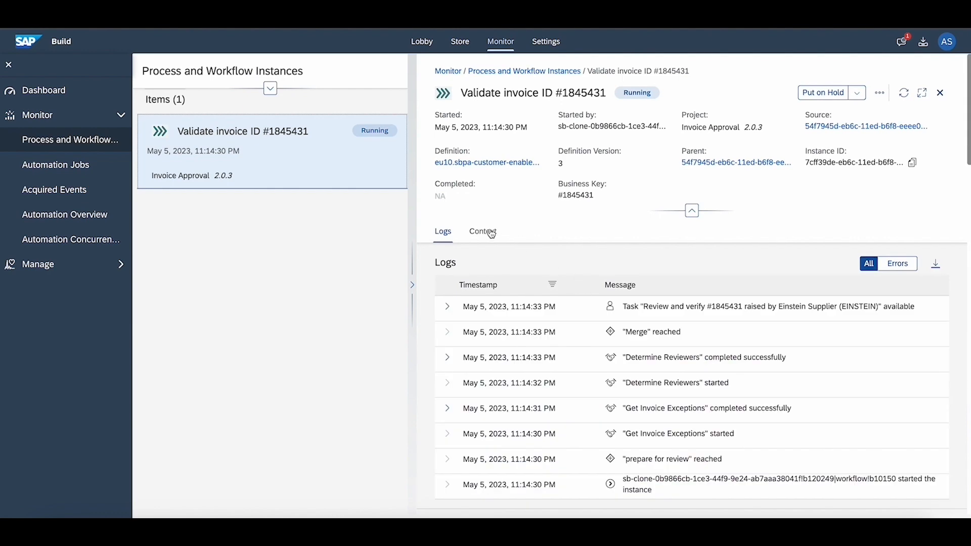
pyautogui.click(482, 231)
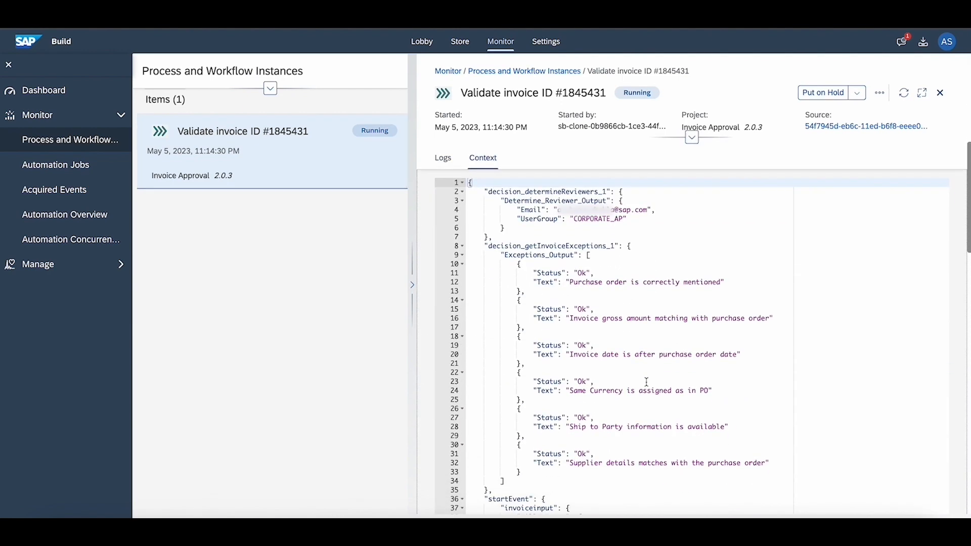
pyautogui.moveTo(486, 245); pyautogui.dragTo(517, 445)
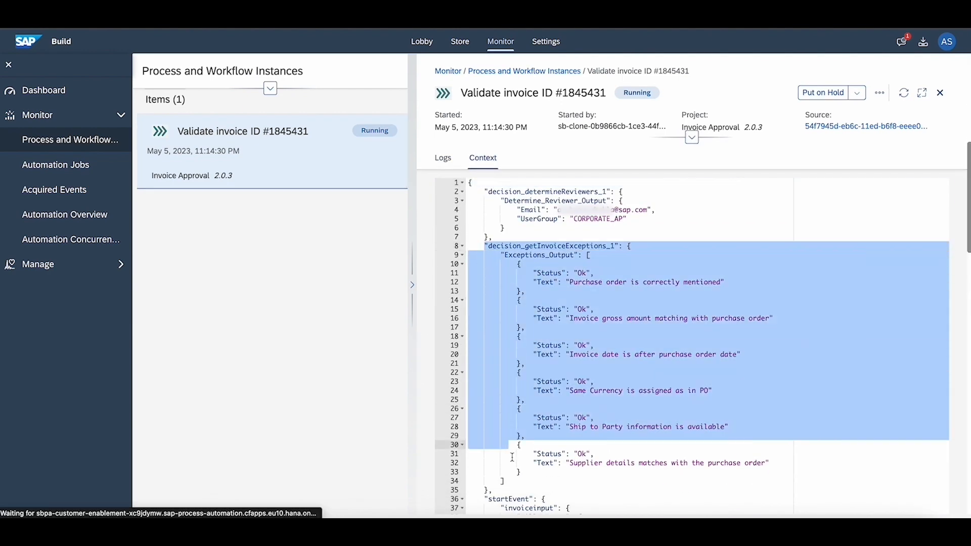